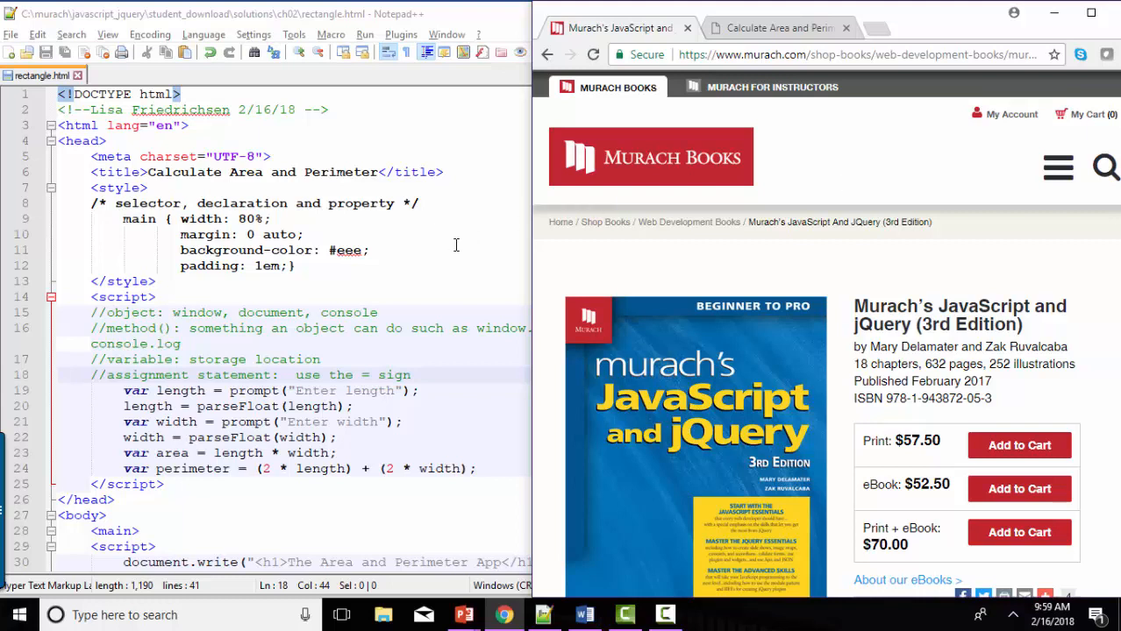
{"action": "mouse_move", "coordinate": [459, 185]}
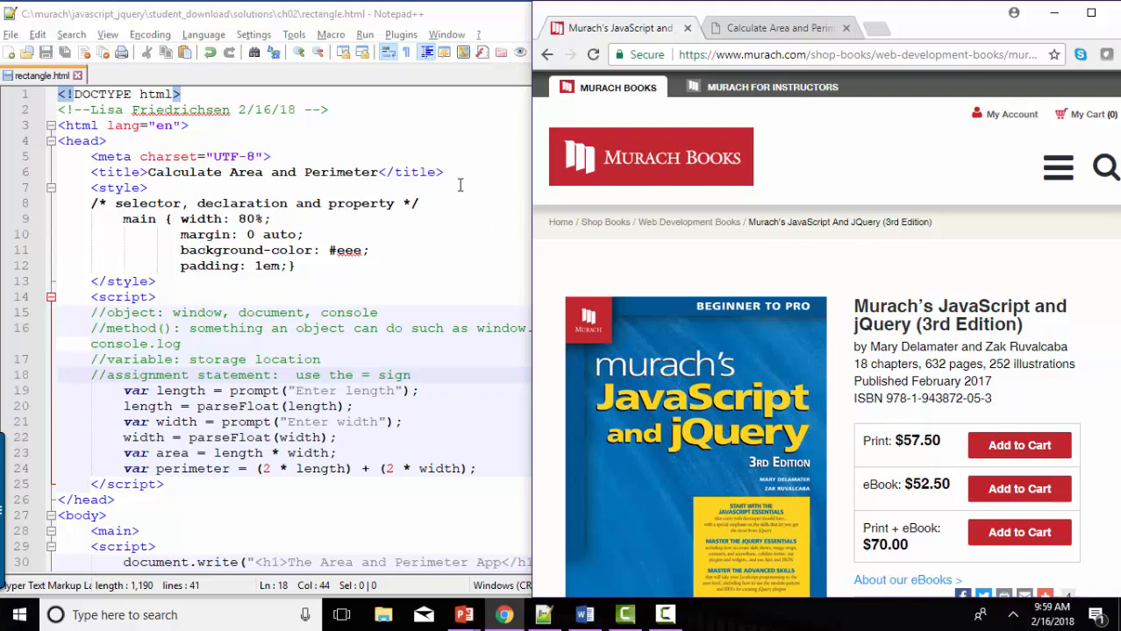
Launch rectangle.html in Chrome with length 100 and width 50, giving area 5000 and perimeter 300.
{"action": "left_click", "coordinate": [365, 34]}
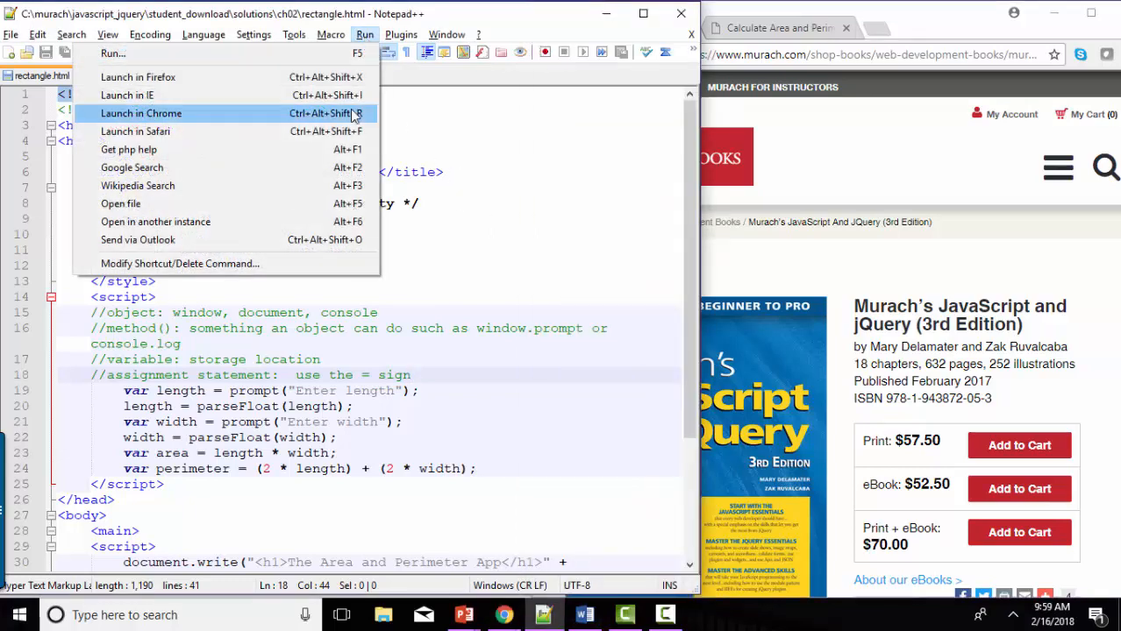
{"action": "left_click", "coordinate": [140, 113]}
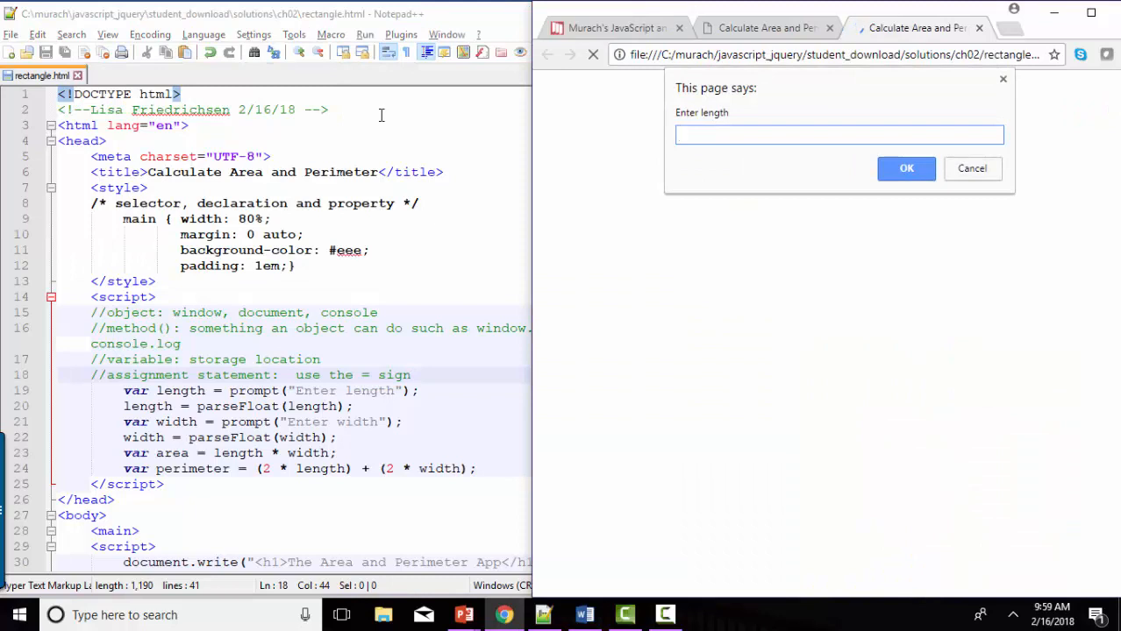
{"action": "left_click", "coordinate": [906, 168]}
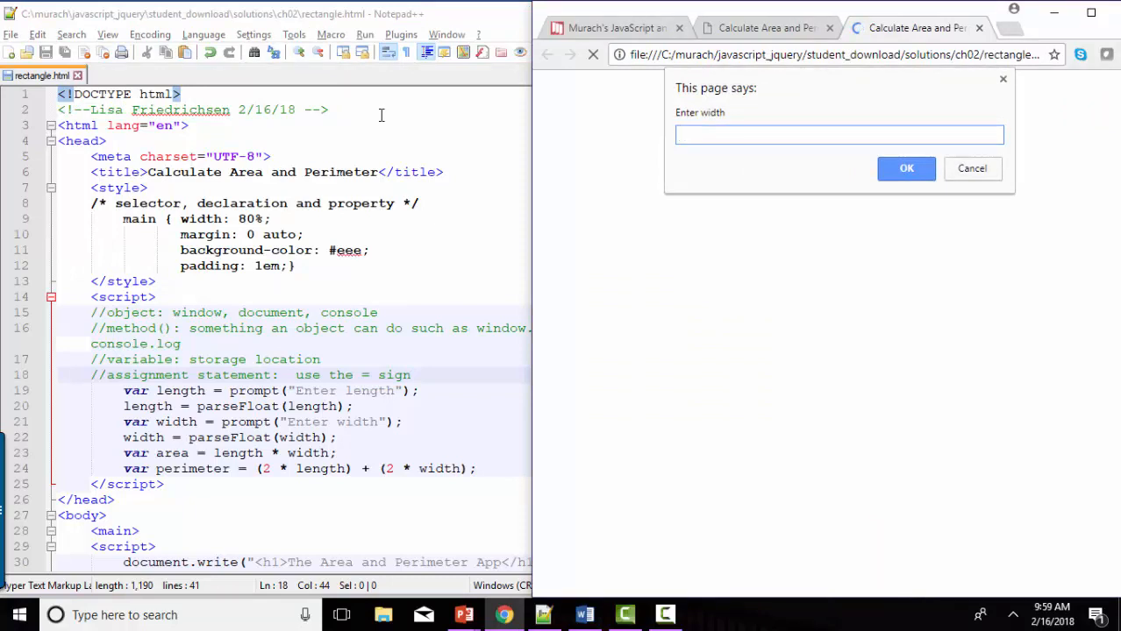
{"action": "left_click", "coordinate": [906, 169]}
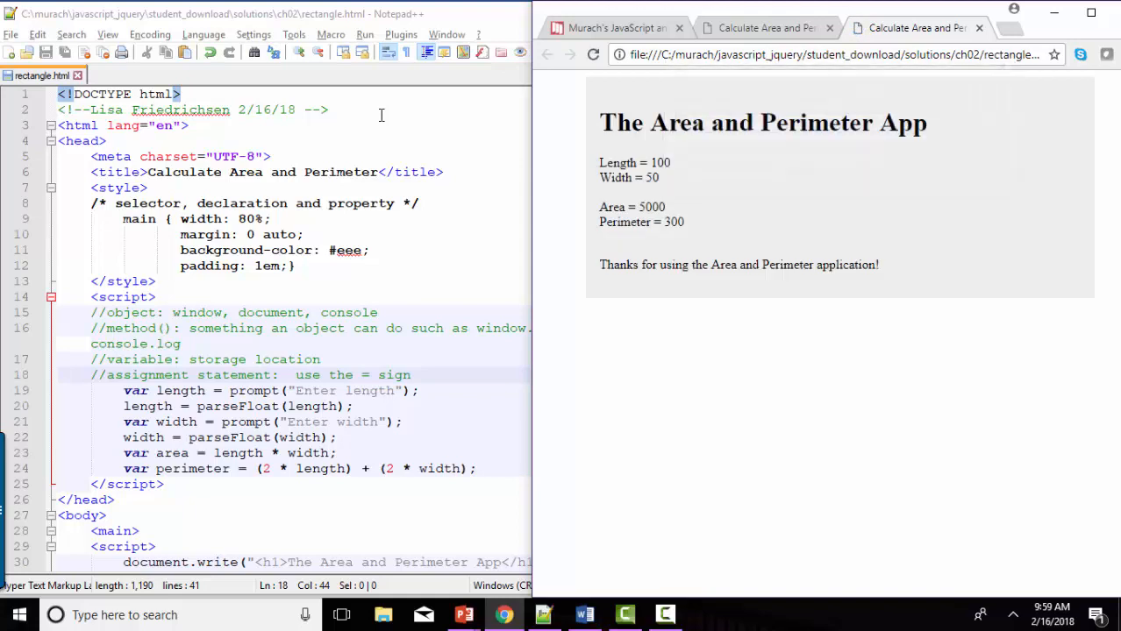
{"action": "mouse_move", "coordinate": [687, 183]}
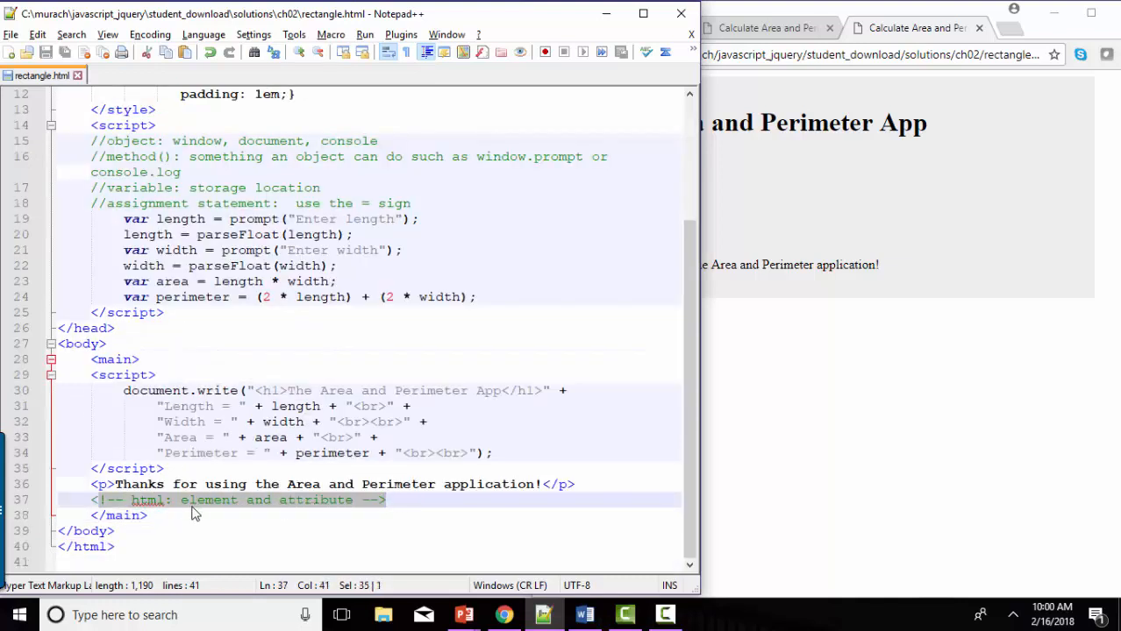
{"action": "double_click", "coordinate": [314, 500]}
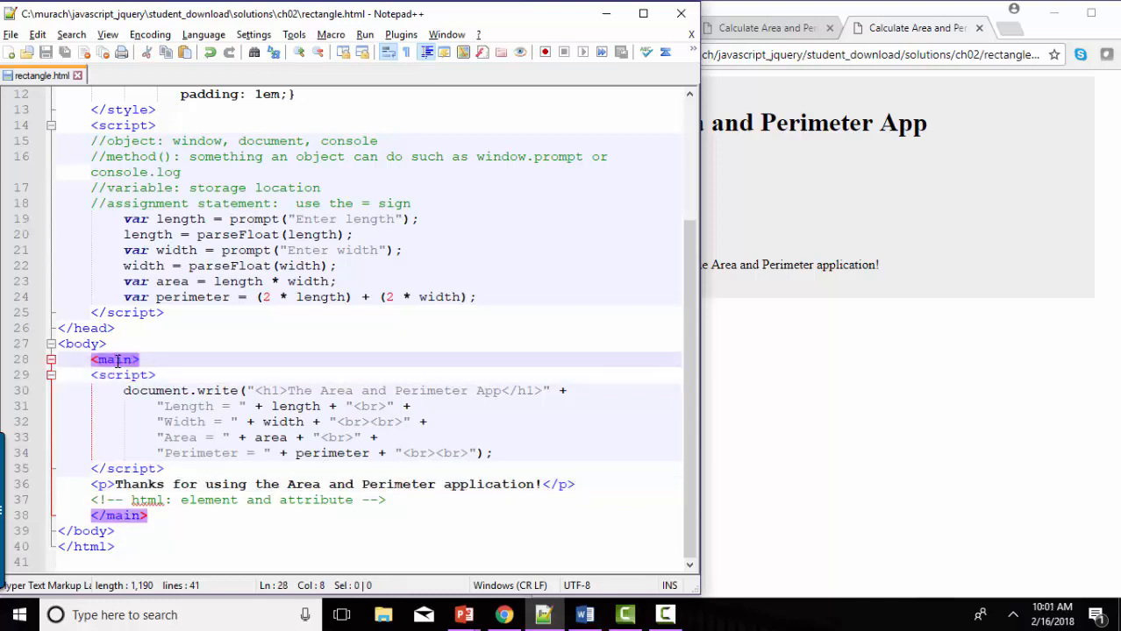
{"action": "left_click", "coordinate": [79, 343]}
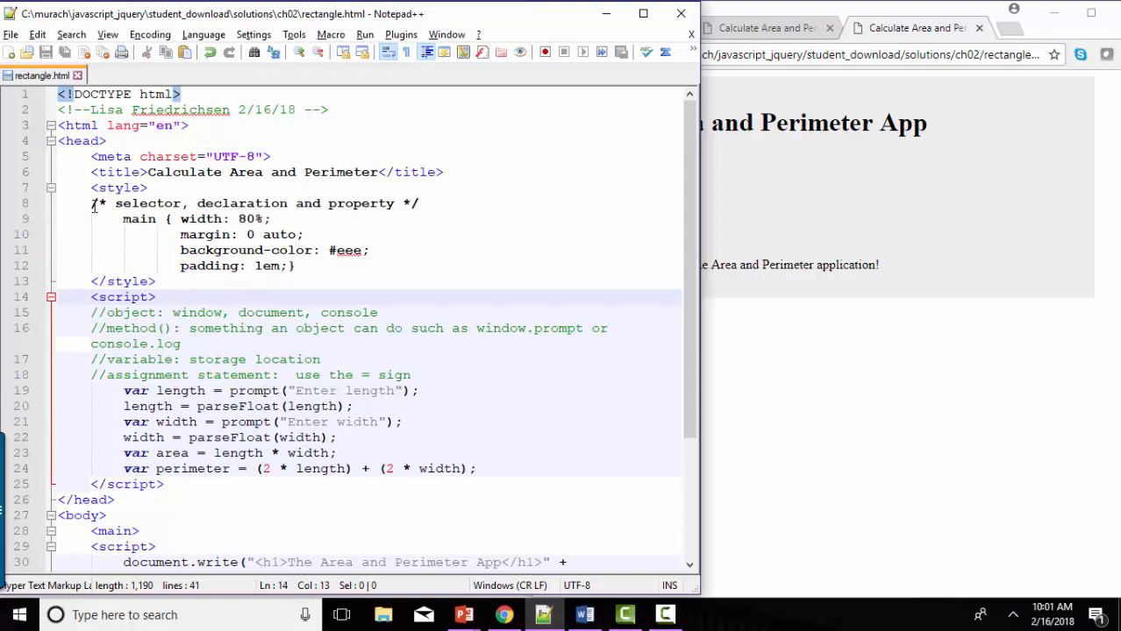
{"action": "double_click", "coordinate": [241, 203]}
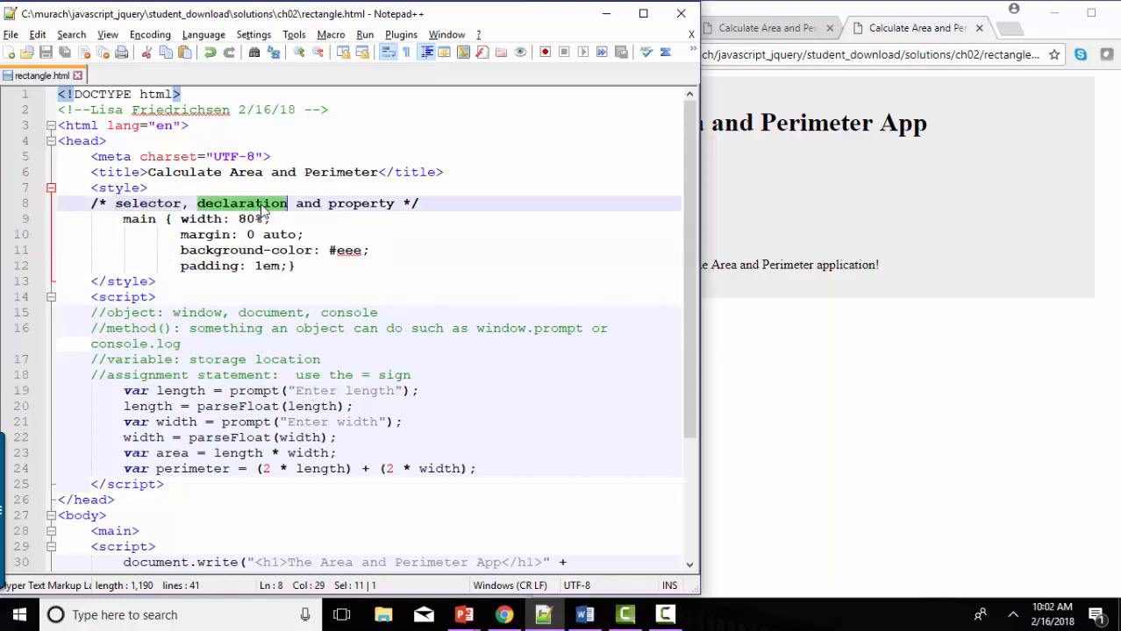
{"action": "double_click", "coordinate": [360, 202]}
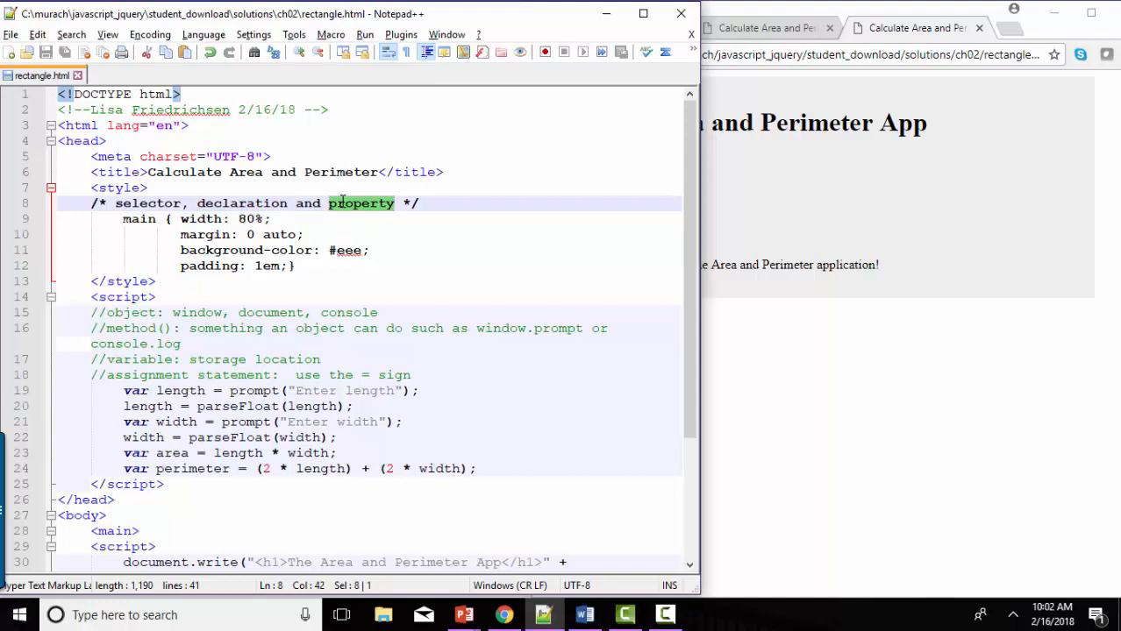
{"action": "double_click", "coordinate": [139, 219]}
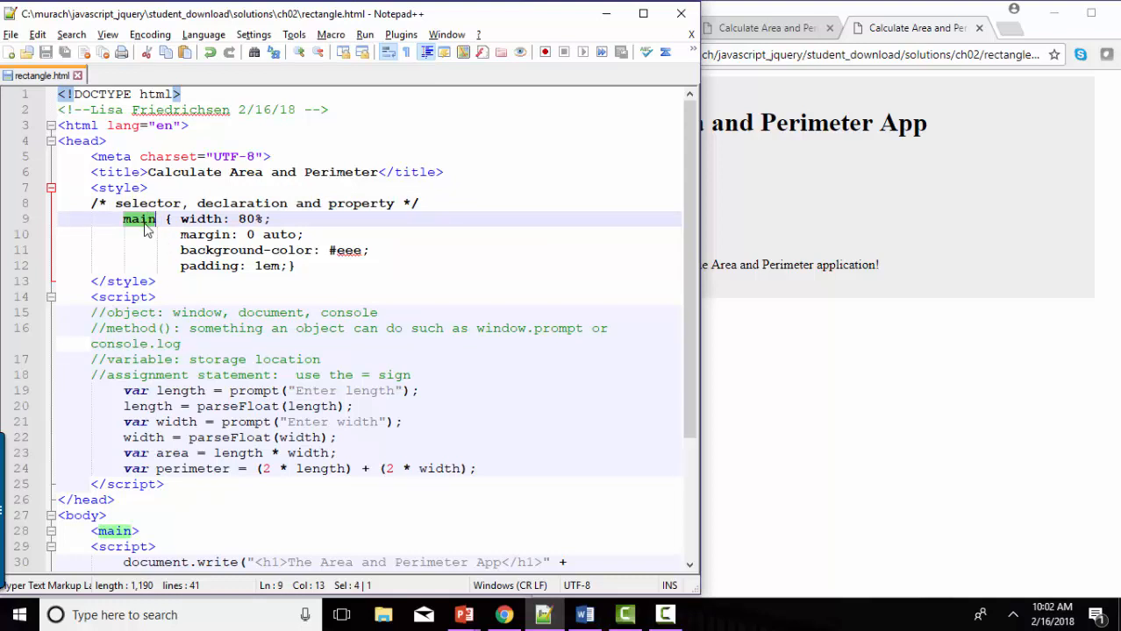
{"action": "left_click_drag", "start_coordinate": [123, 218], "coordinate": [295, 266]}
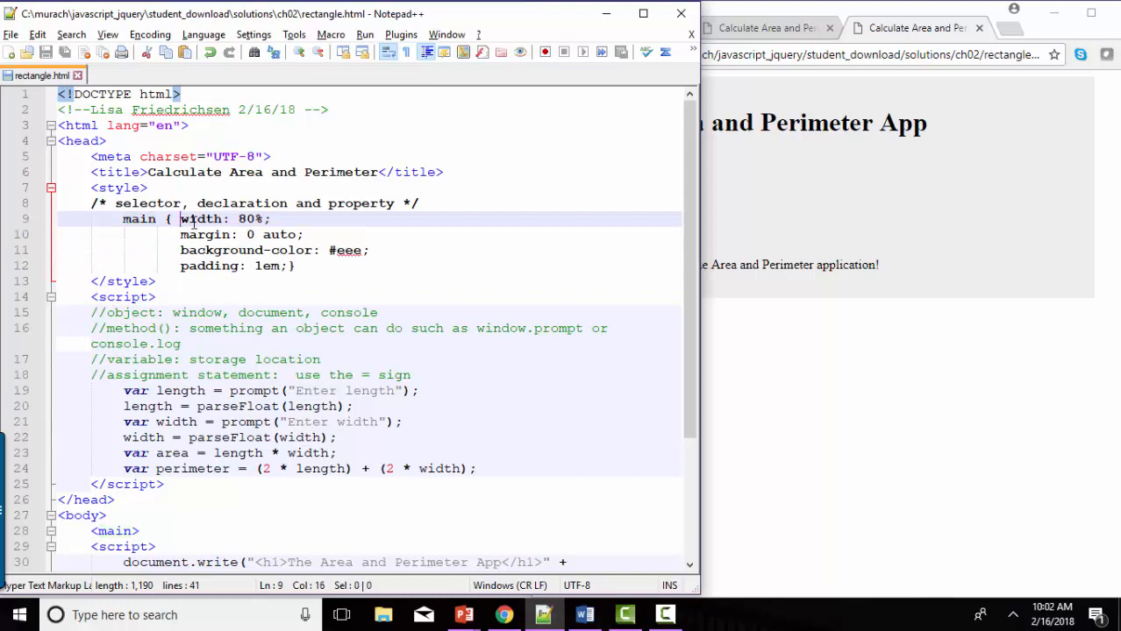
{"action": "double_click", "coordinate": [138, 219]}
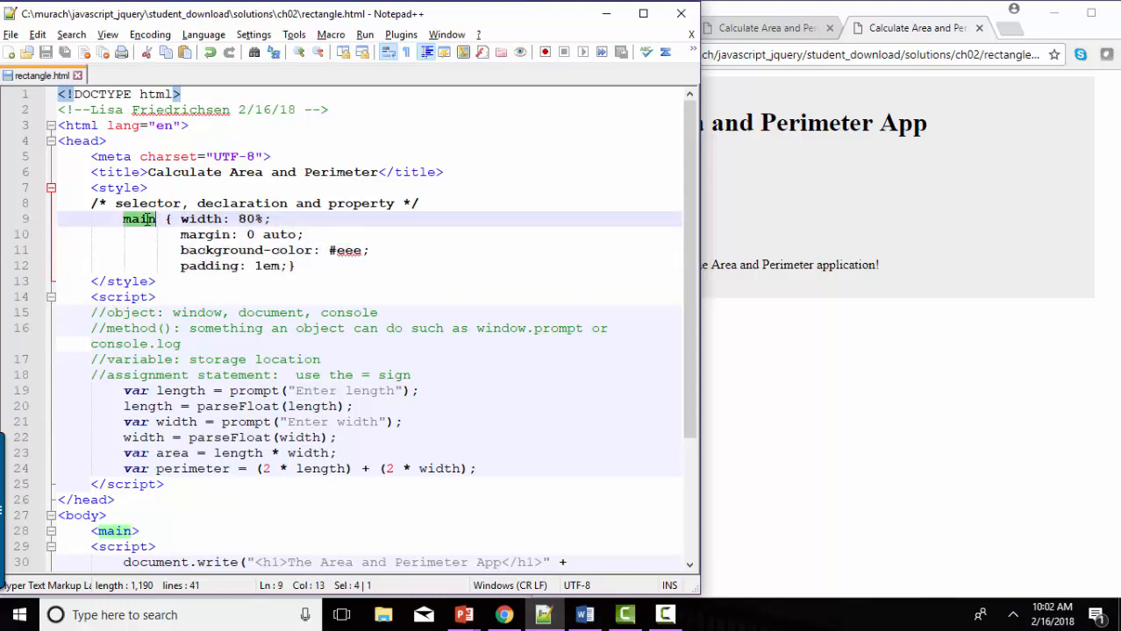
{"action": "scroll", "scroll_direction": "down", "scroll_amount": 3}
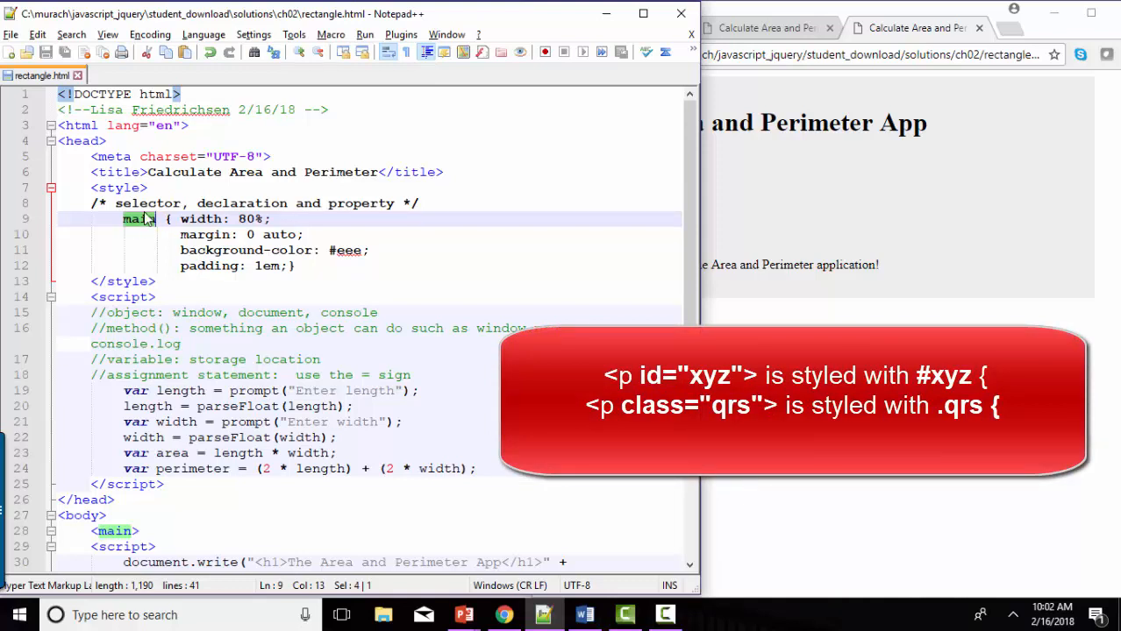
{"action": "double_click", "coordinate": [146, 203]}
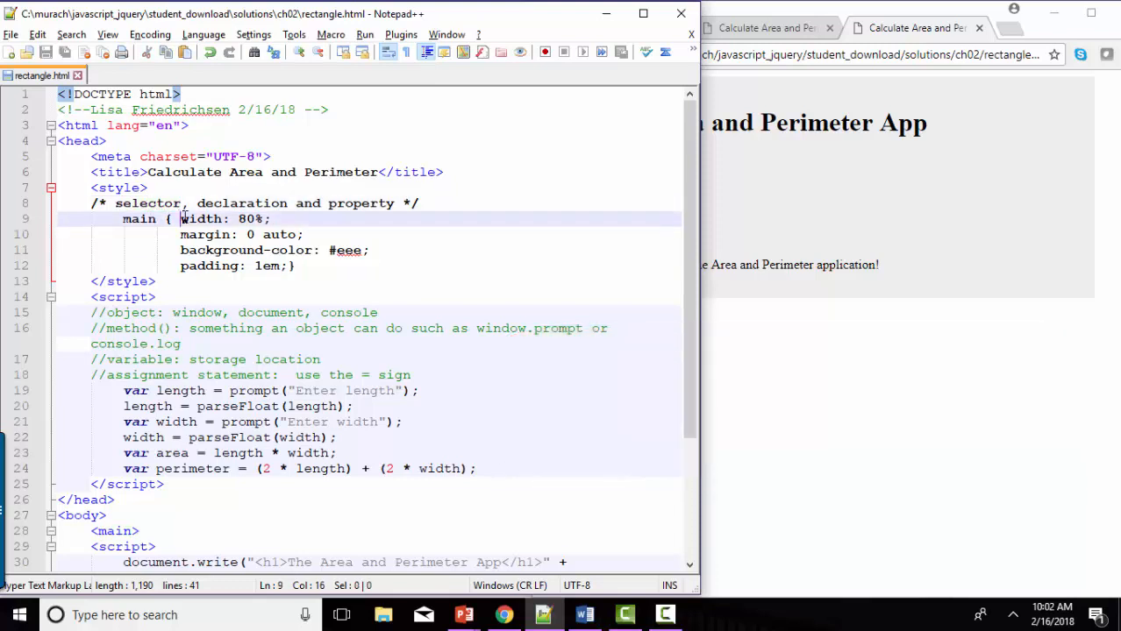
{"action": "left_click_drag", "start_coordinate": [181, 219], "coordinate": [273, 218]}
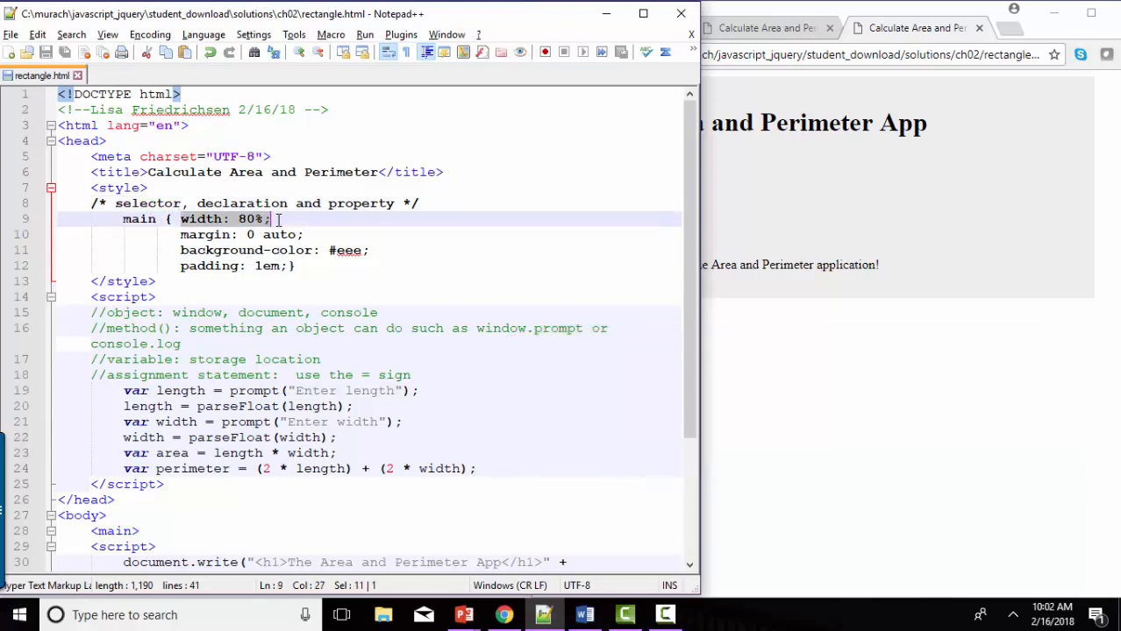
{"action": "left_click", "coordinate": [215, 235]}
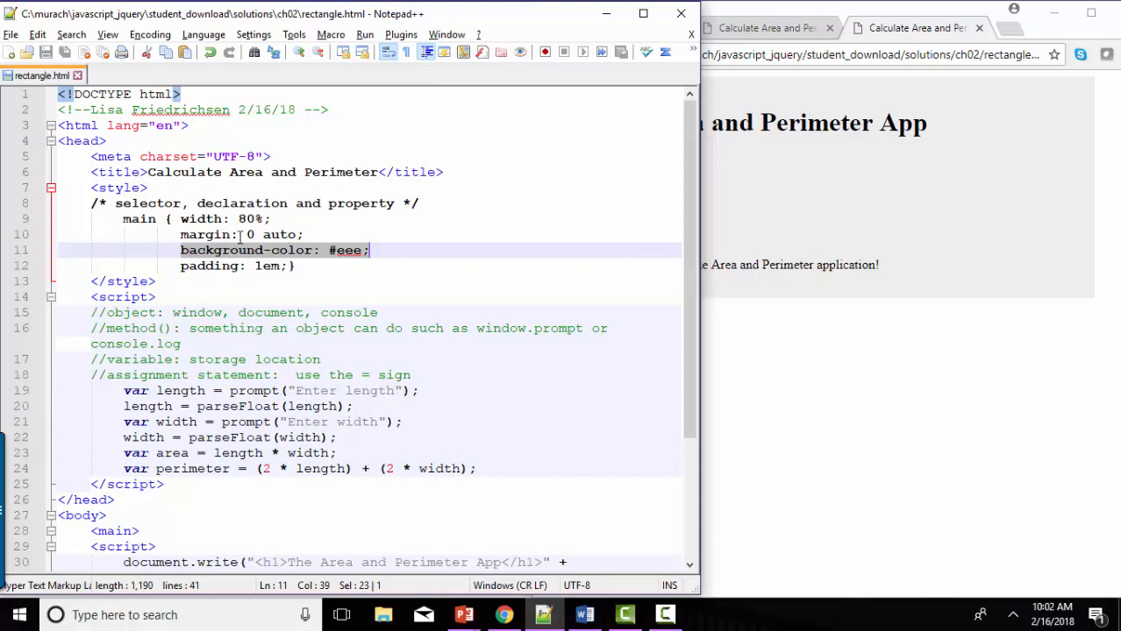
{"action": "double_click", "coordinate": [361, 202]}
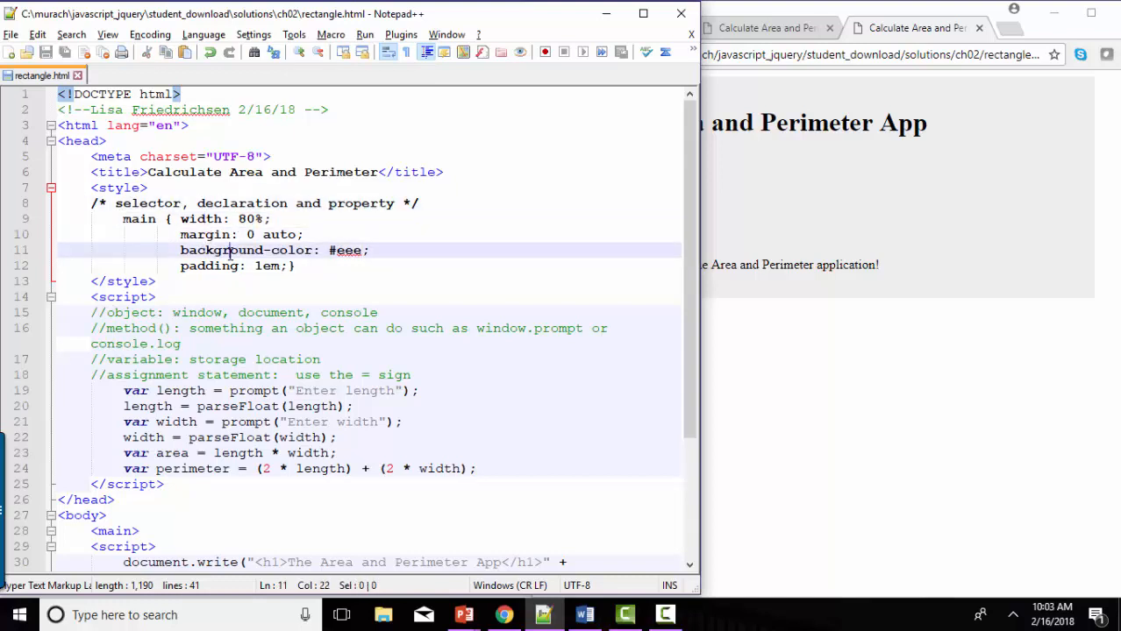
{"action": "left_click", "coordinate": [219, 266]}
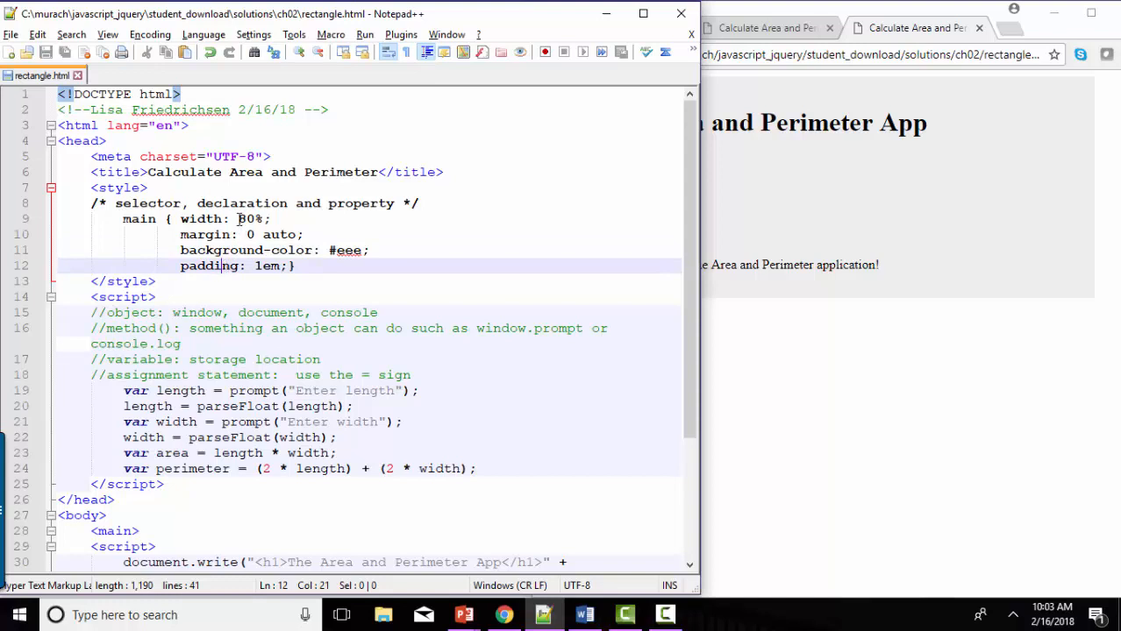
{"action": "double_click", "coordinate": [250, 218]}
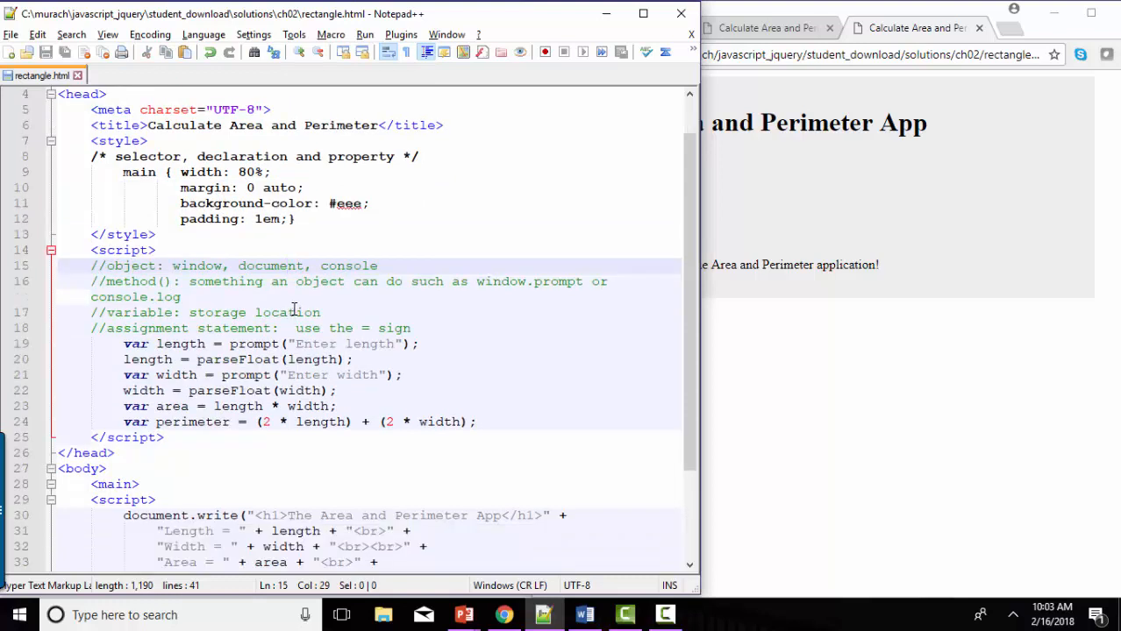
Highlight the word 'object' in the JavaScript terminology comments.
{"action": "double_click", "coordinate": [128, 265]}
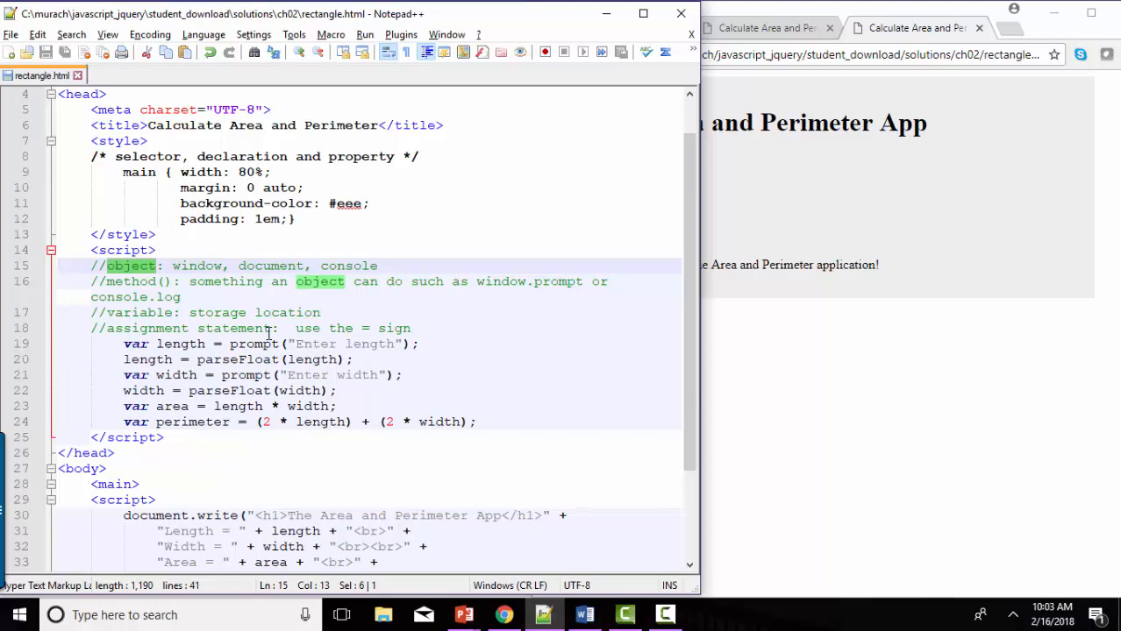
{"action": "mouse_move", "coordinate": [272, 315]}
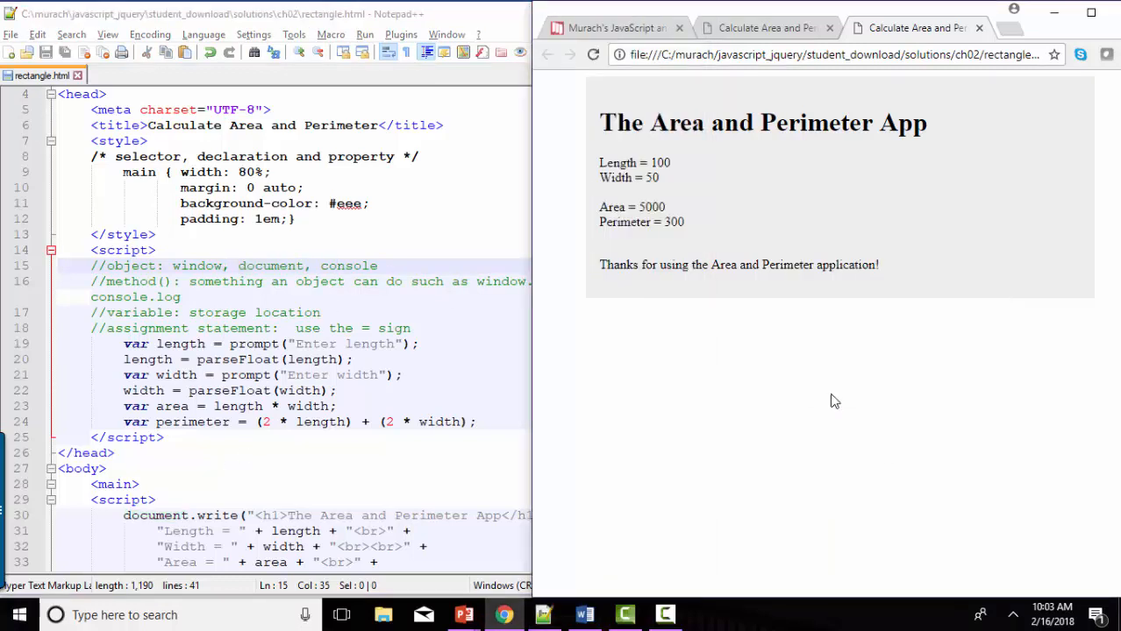
Open the browser developer console and highlight the terms window, document, prompt and write.
{"action": "key", "text": "F12"}
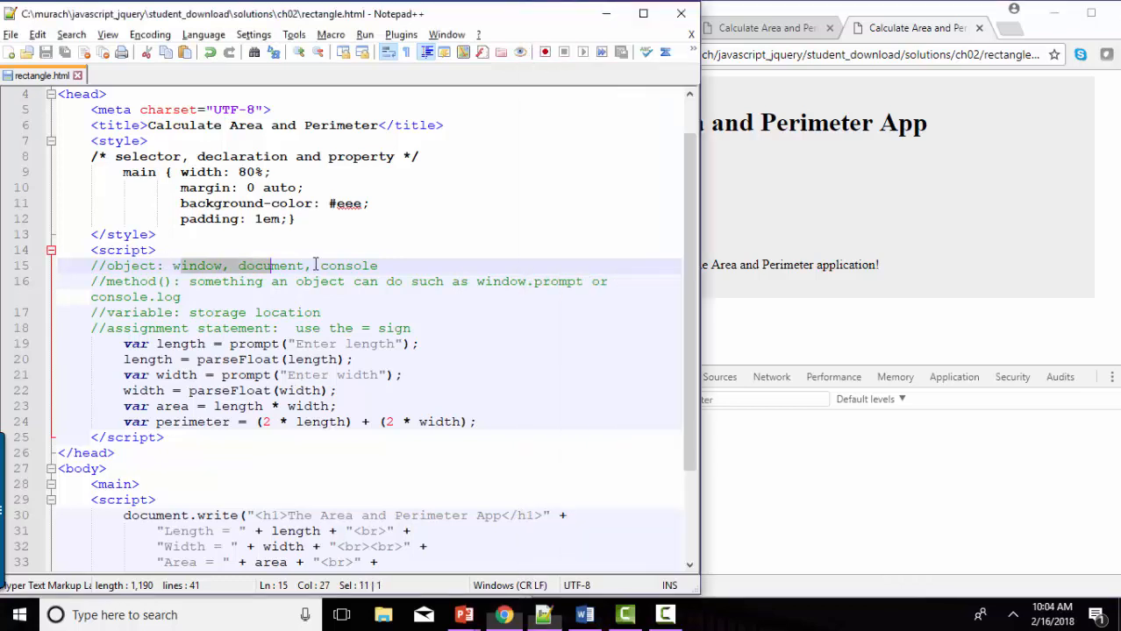
{"action": "double_click", "coordinate": [130, 280]}
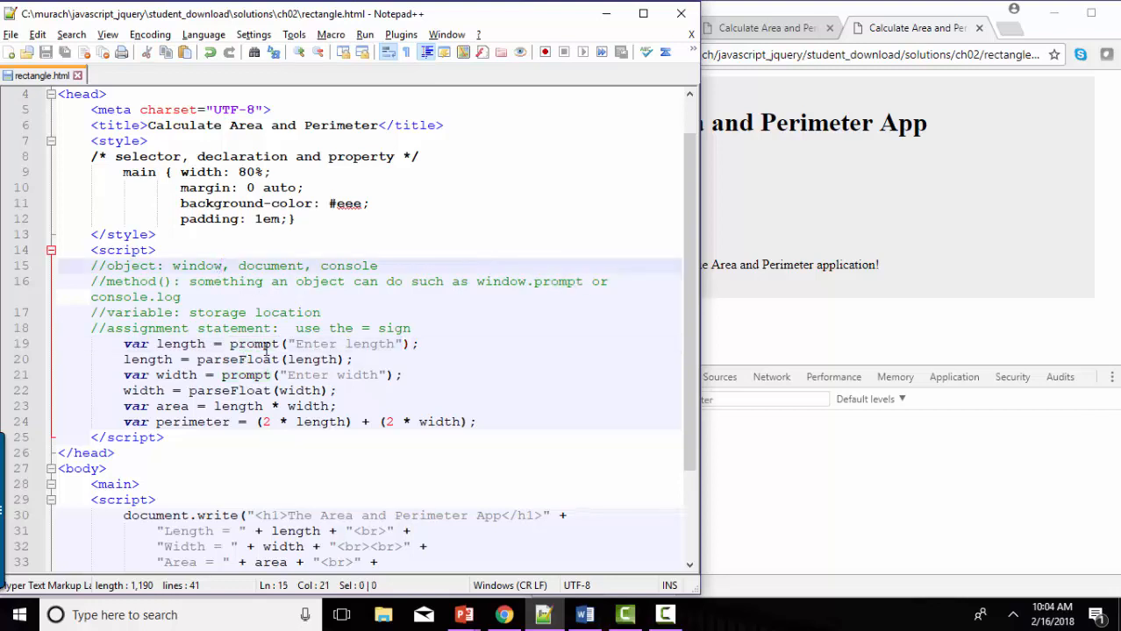
{"action": "double_click", "coordinate": [130, 281]}
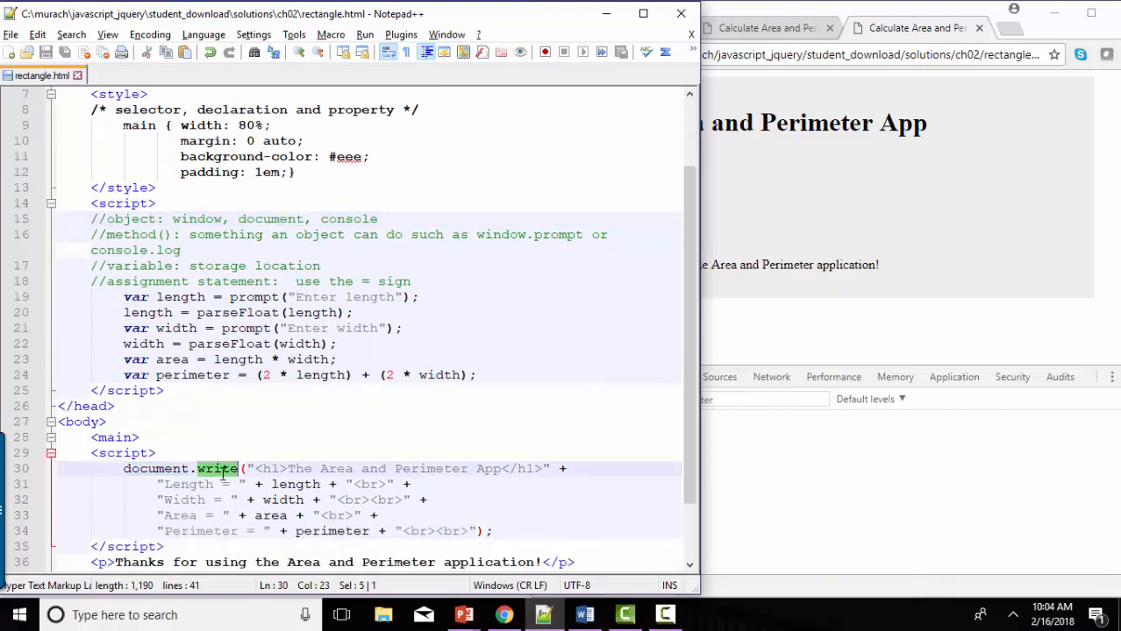
{"action": "mouse_move", "coordinate": [316, 474]}
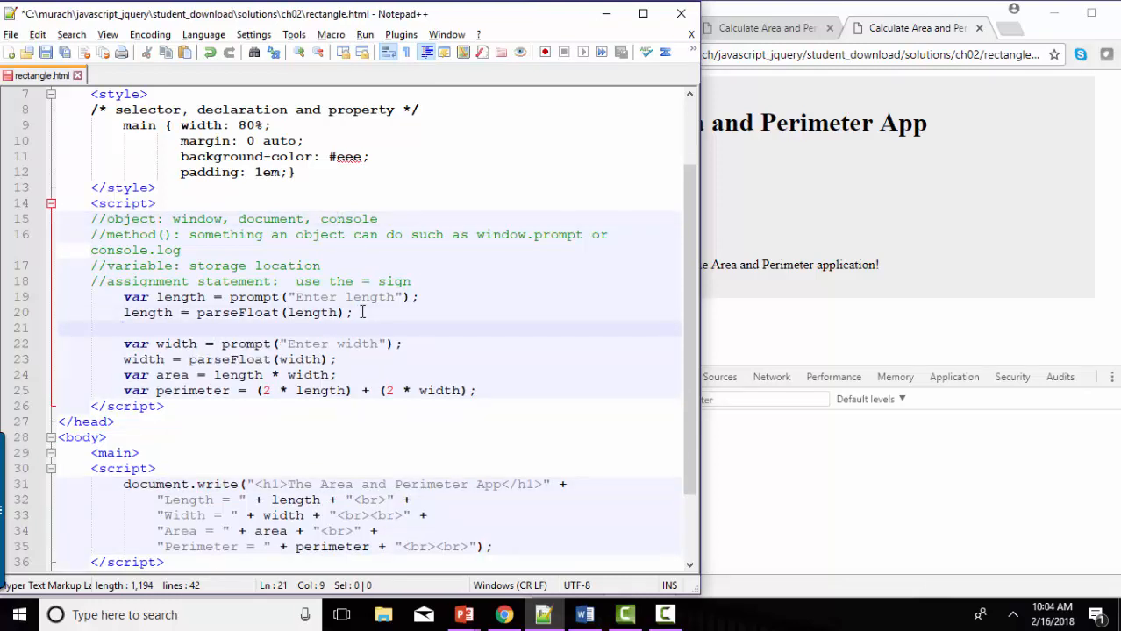
Add console.log(length); and console.log(width); after the two parseFloat conversions.
{"action": "type", "text": "console.log("}
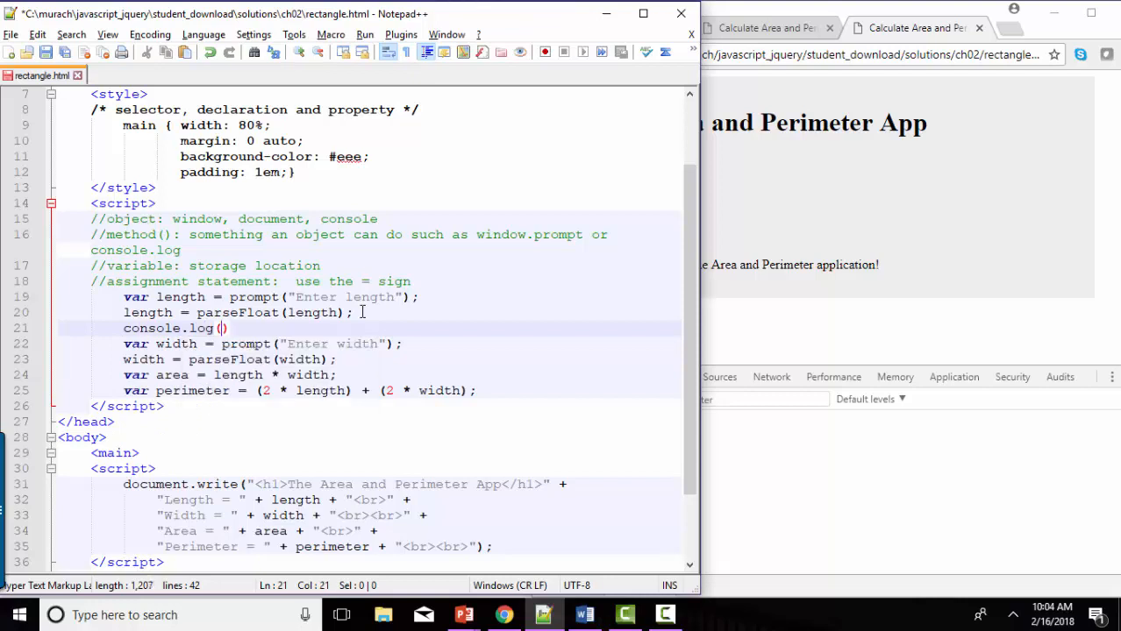
{"action": "type", "text": "length"}
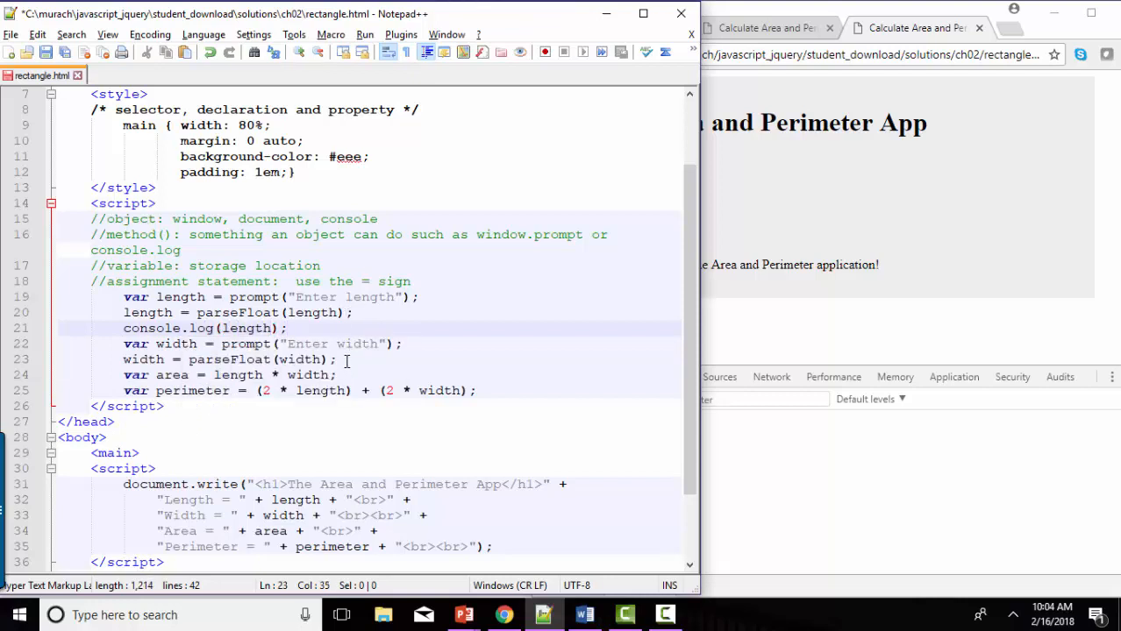
{"action": "type", "text": "cso"}
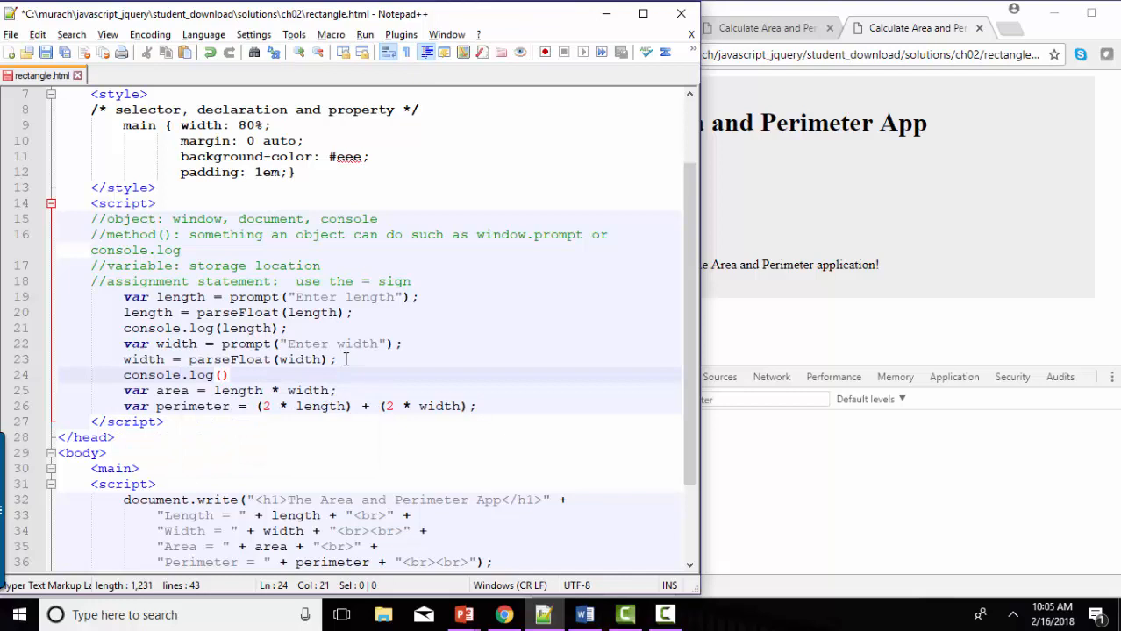
{"action": "type", "text": "width"}
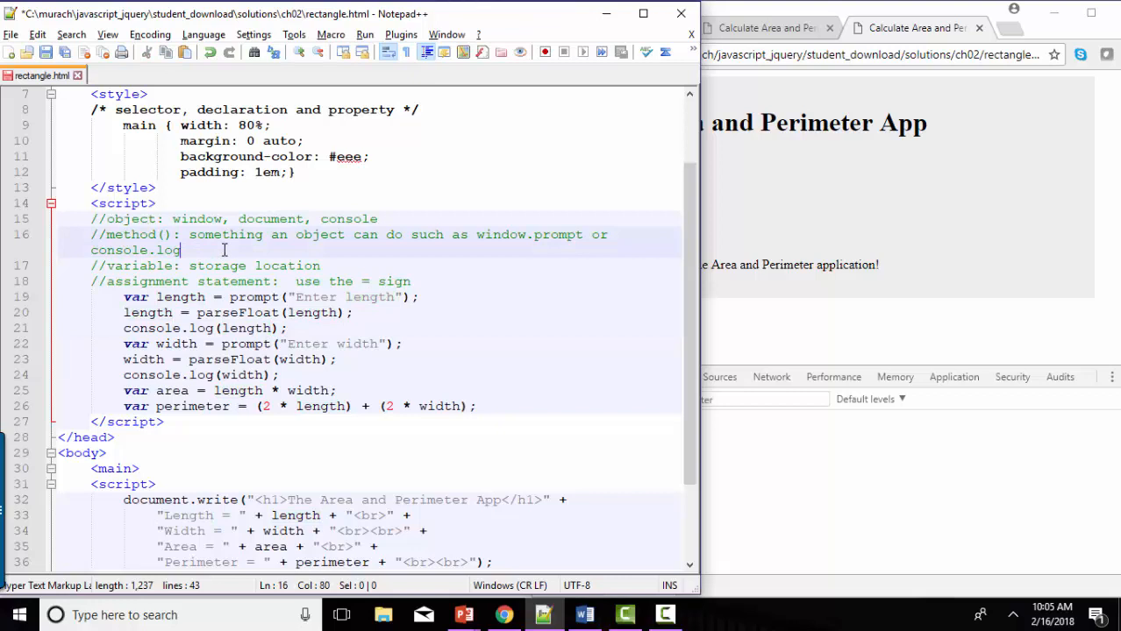
Add the comment '//argument -- what the method uses to complete its task' and select 'log'.
{"action": "type", "text": "//argument -- what the method"}
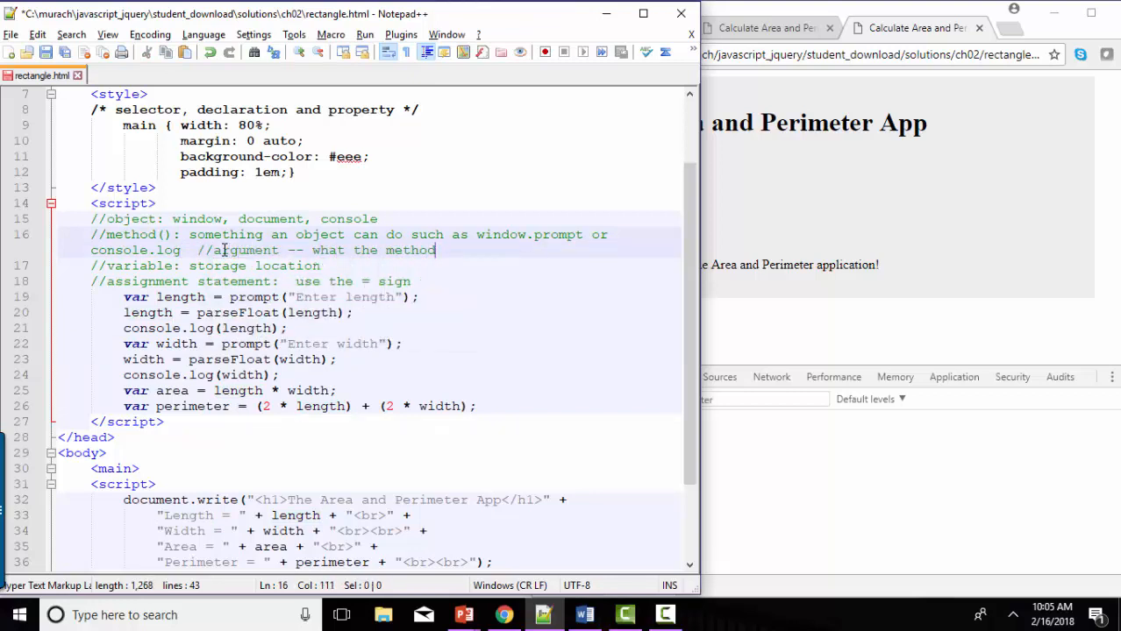
{"action": "type", "text": "uses to co"}
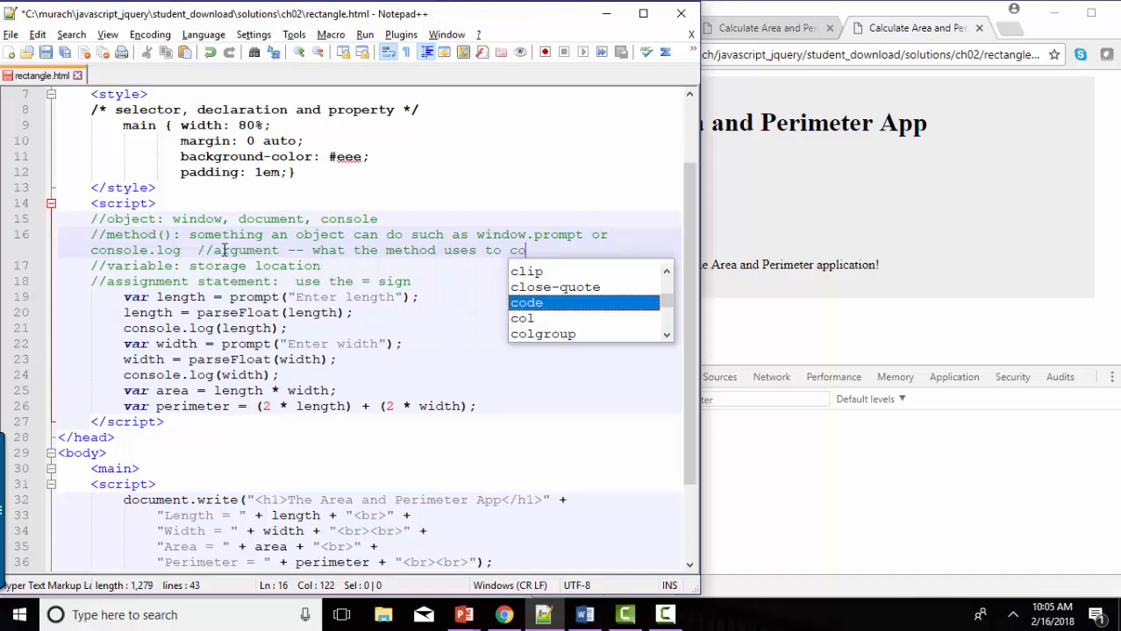
{"action": "type", "text": "mplete its task"}
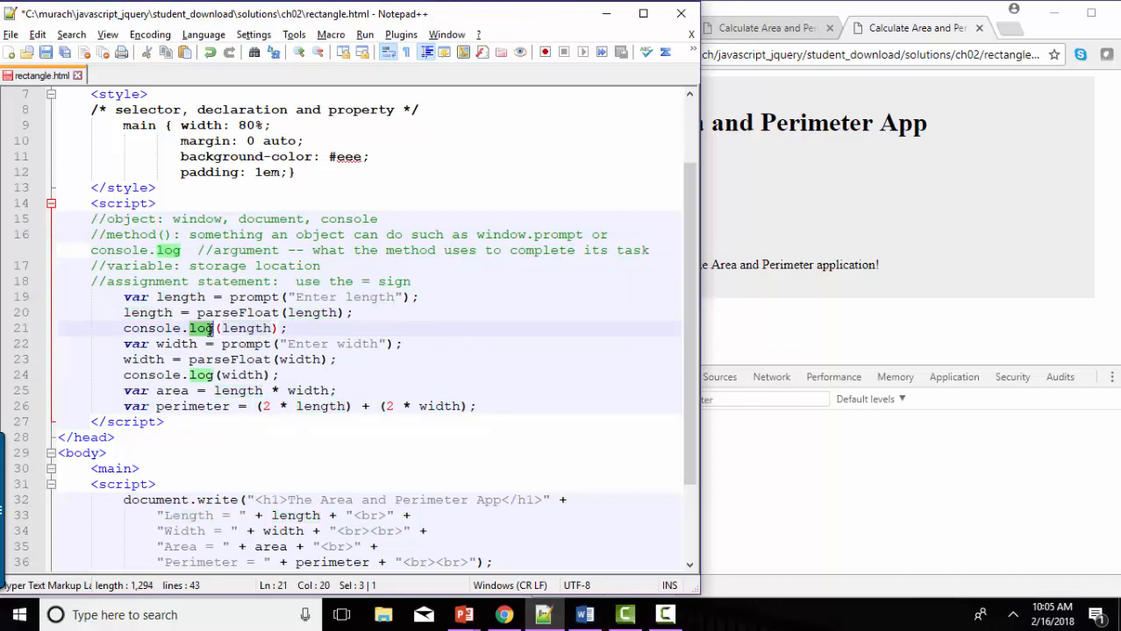
{"action": "double_click", "coordinate": [247, 327]}
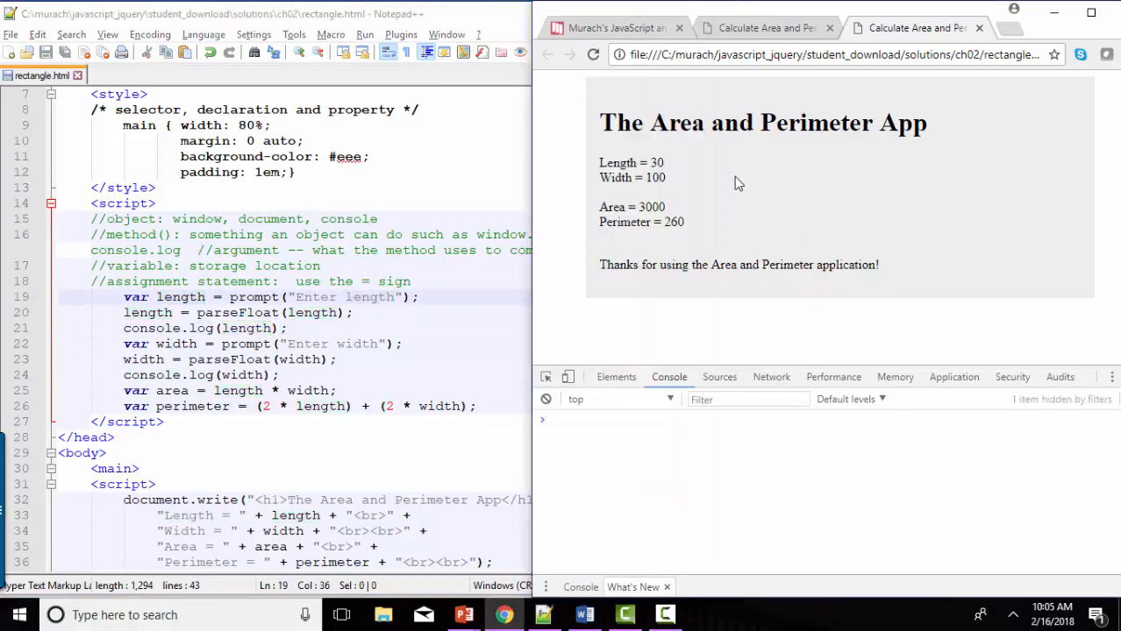
Reload the page in Chrome and submit the length and width prompts.
{"action": "left_click", "coordinate": [594, 55]}
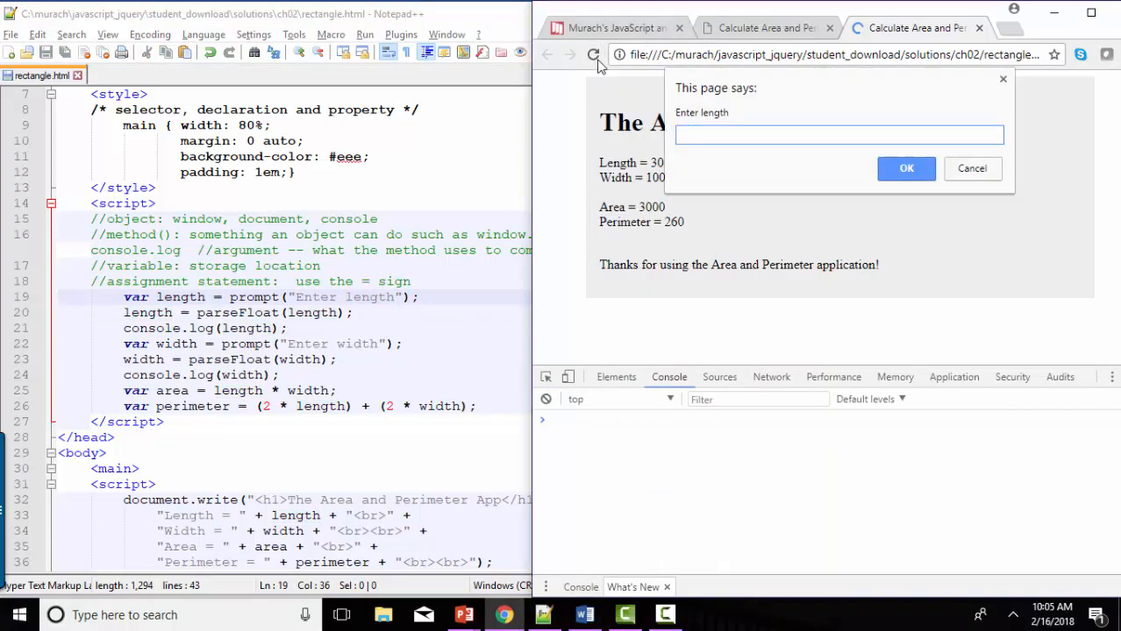
{"action": "left_click", "coordinate": [906, 168]}
{"action": "type", "text": "\"length"}
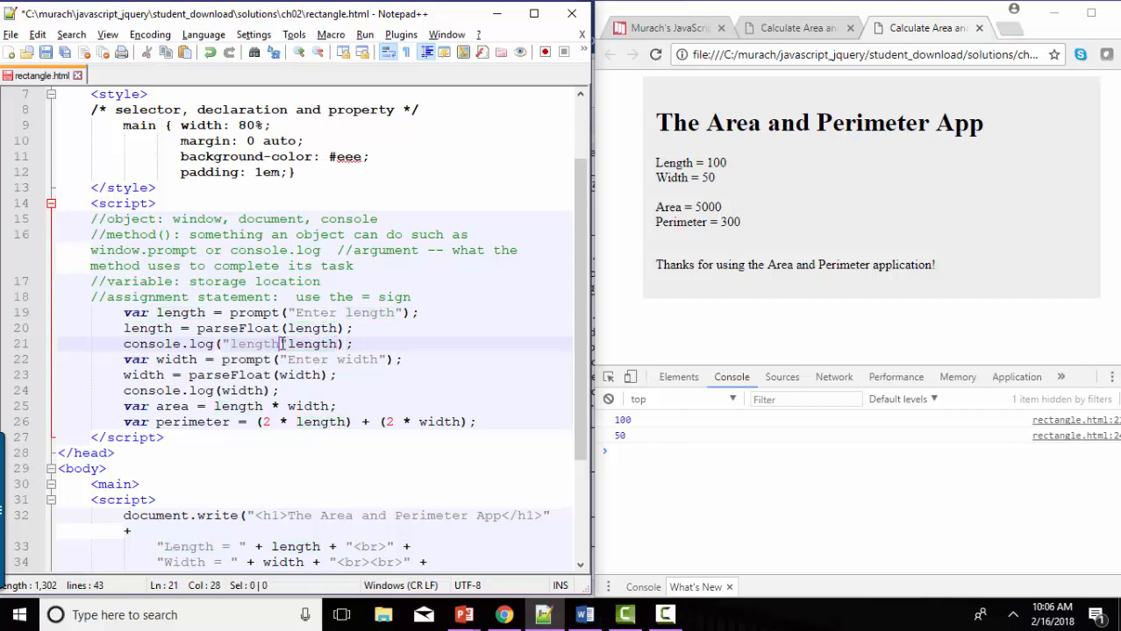
Change the logs to console.log("length", length) and console.log("width: " + width), then reload Chrome.
{"action": "type", "text": ","}
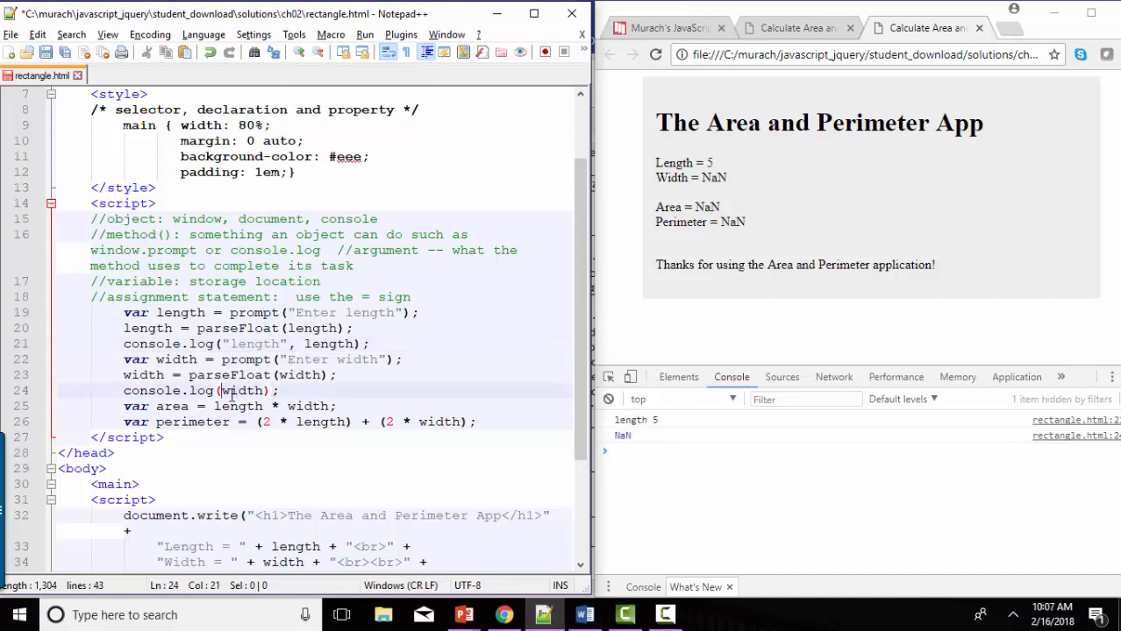
{"action": "type", "text": "width: \" +"}
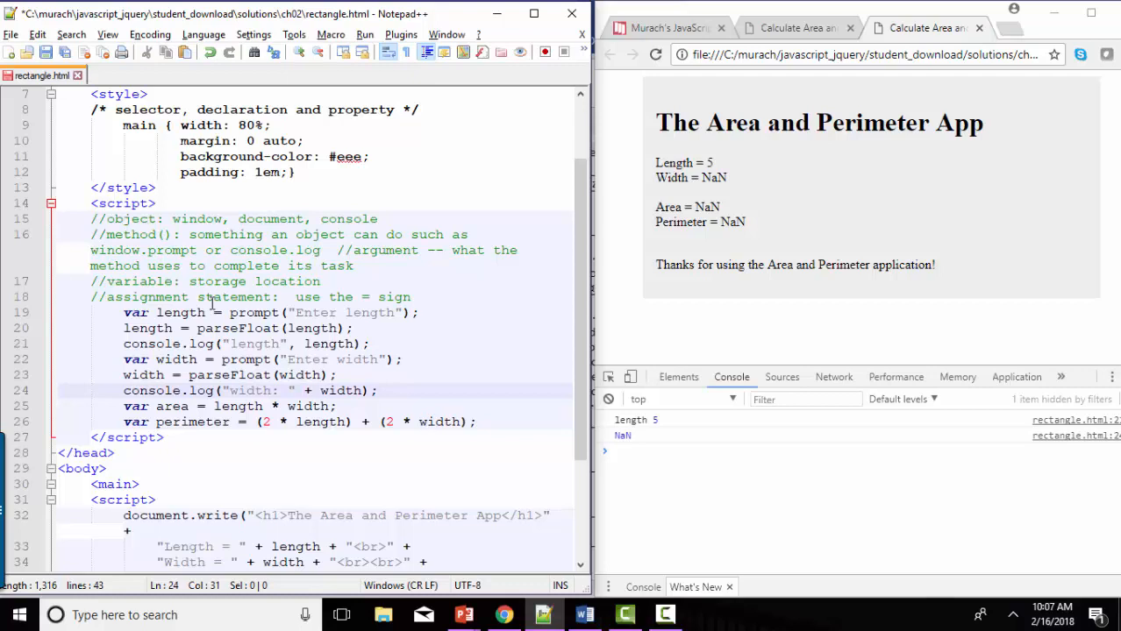
{"action": "left_click", "coordinate": [656, 54]}
{"action": "type", "text": "4"}
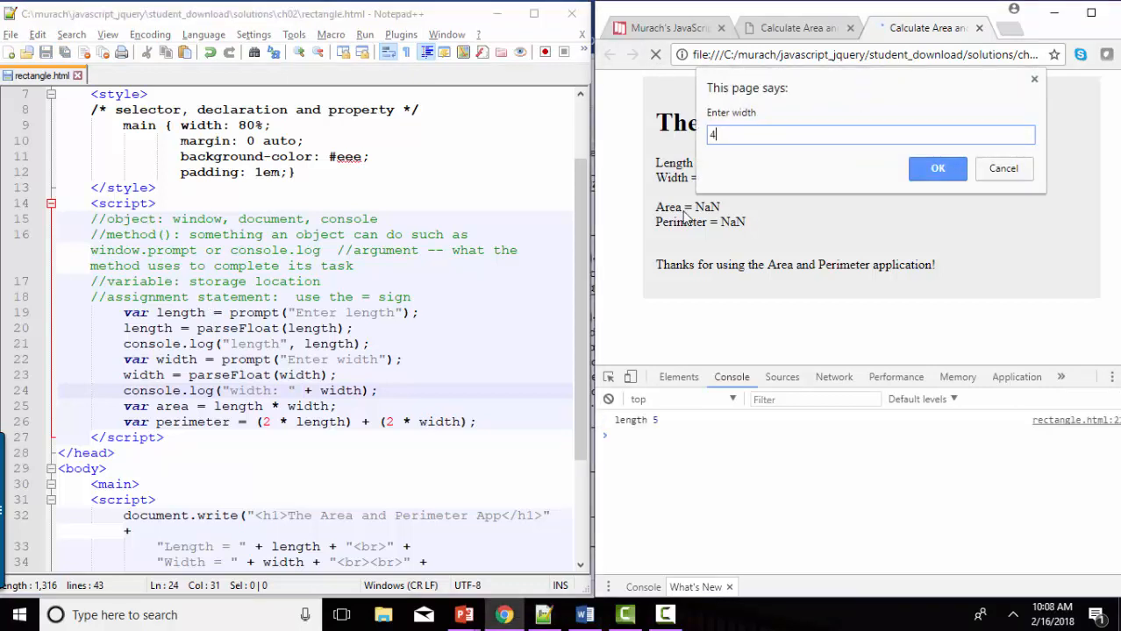
Submit width 4, giving Area = 20, Perimeter = 18 and a 'width: 4' console log.
{"action": "left_click", "coordinate": [937, 168]}
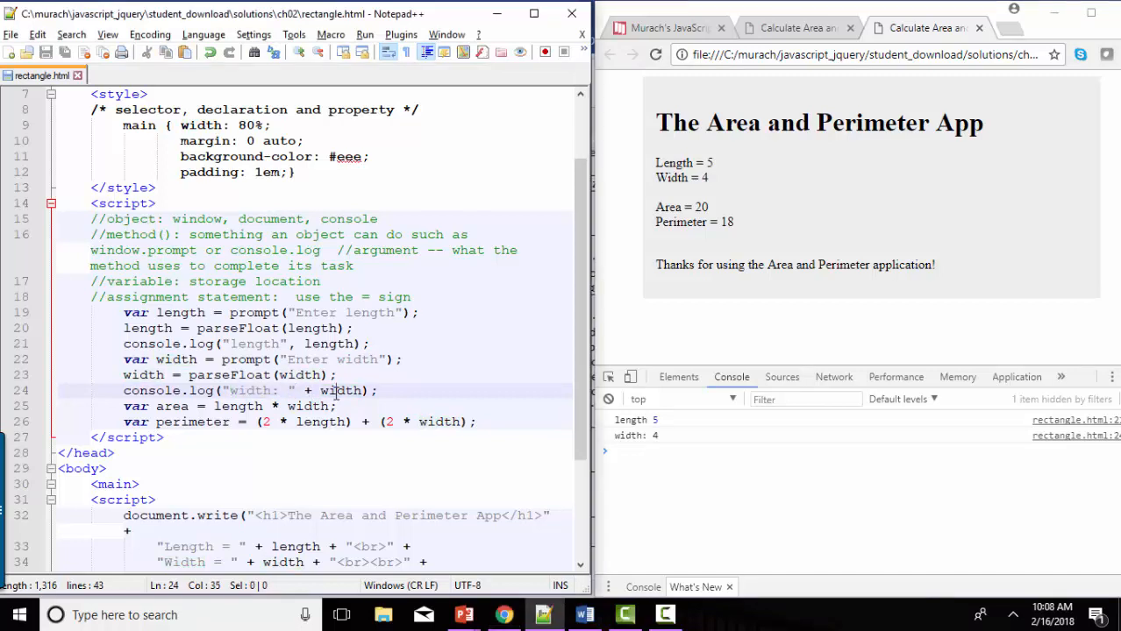
{"action": "double_click", "coordinate": [139, 281]}
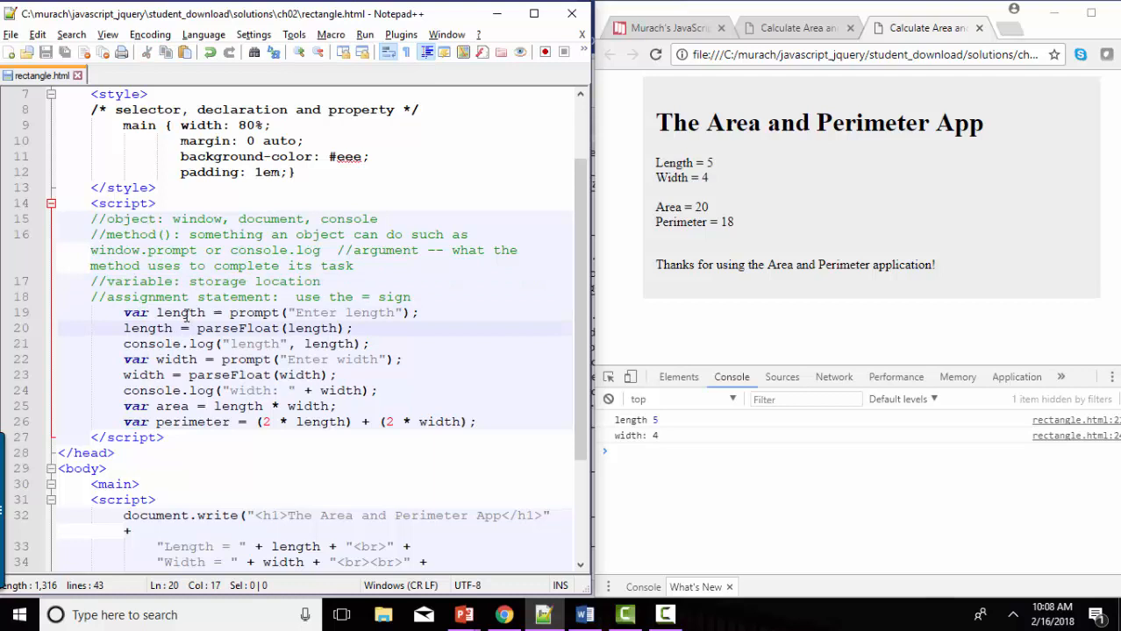
{"action": "double_click", "coordinate": [179, 313]}
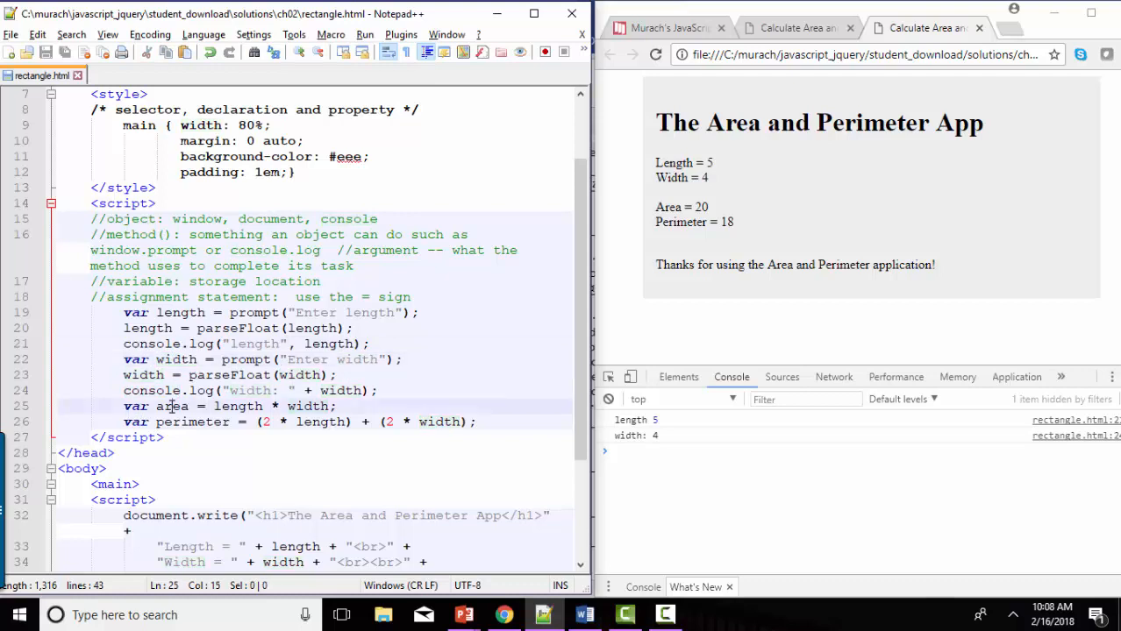
{"action": "double_click", "coordinate": [172, 406]}
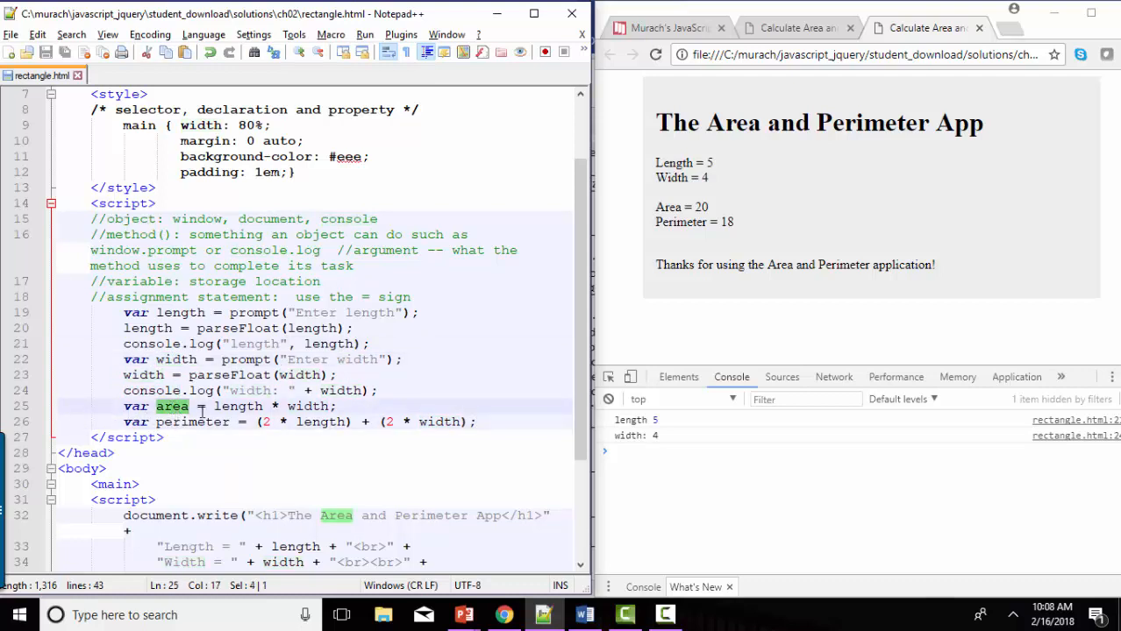
{"action": "left_click", "coordinate": [181, 406]}
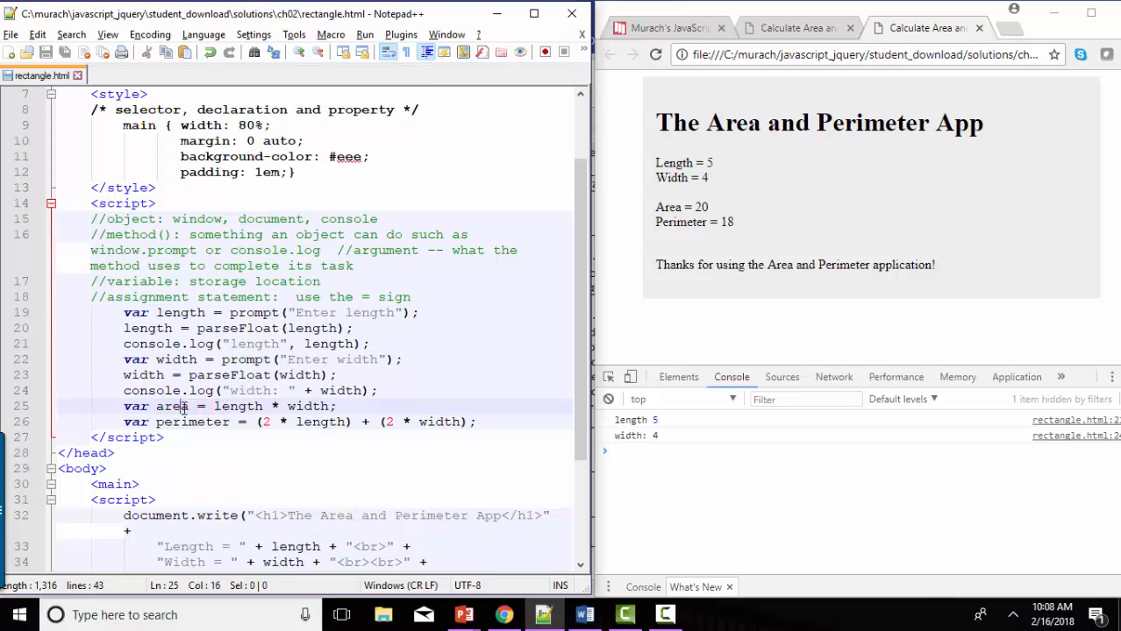
{"action": "left_click_drag", "start_coordinate": [212, 406], "coordinate": [337, 406]}
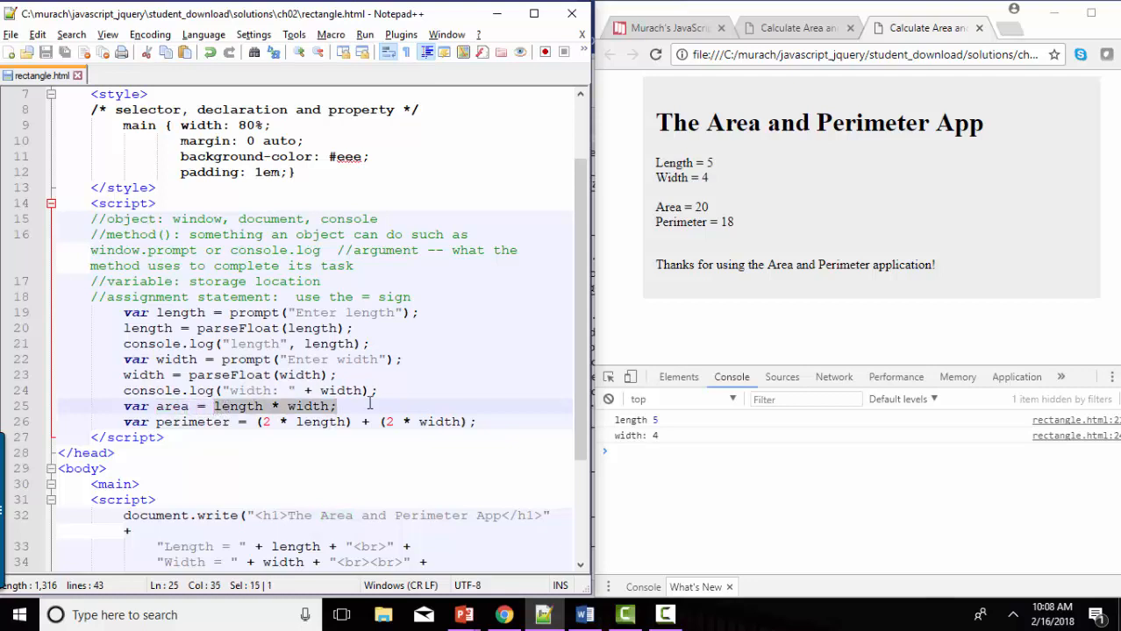
{"action": "double_click", "coordinate": [191, 422]}
{"action": "type", "text": "// ="}
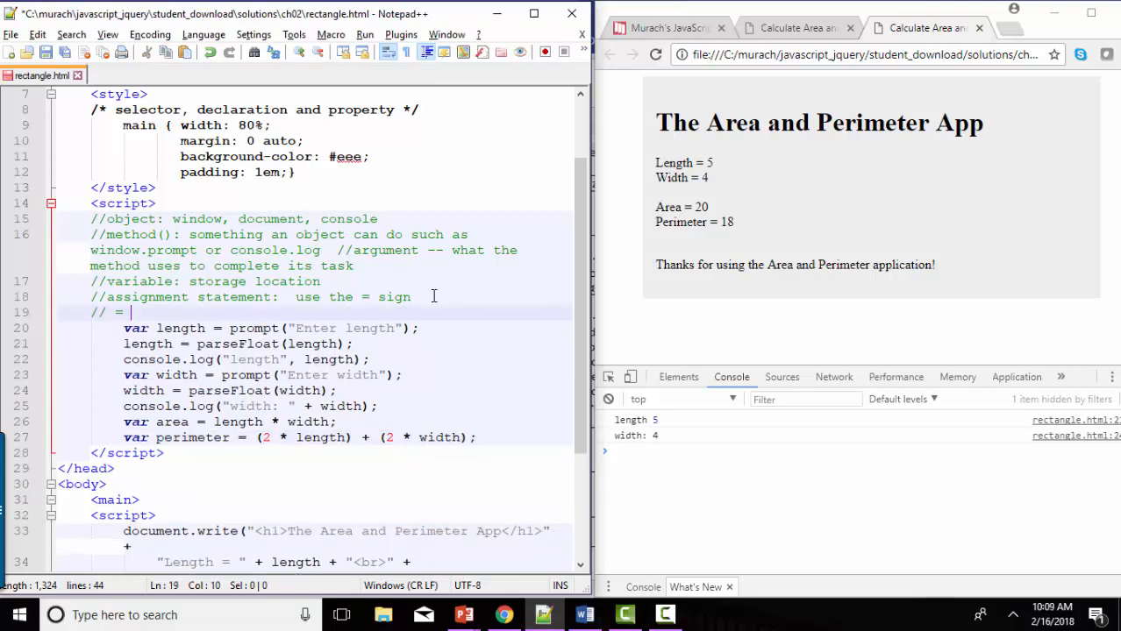
Add the comment // = "is assigned to" and select parseFloat on line 21.
{"action": "type", "text": "\"is \""}
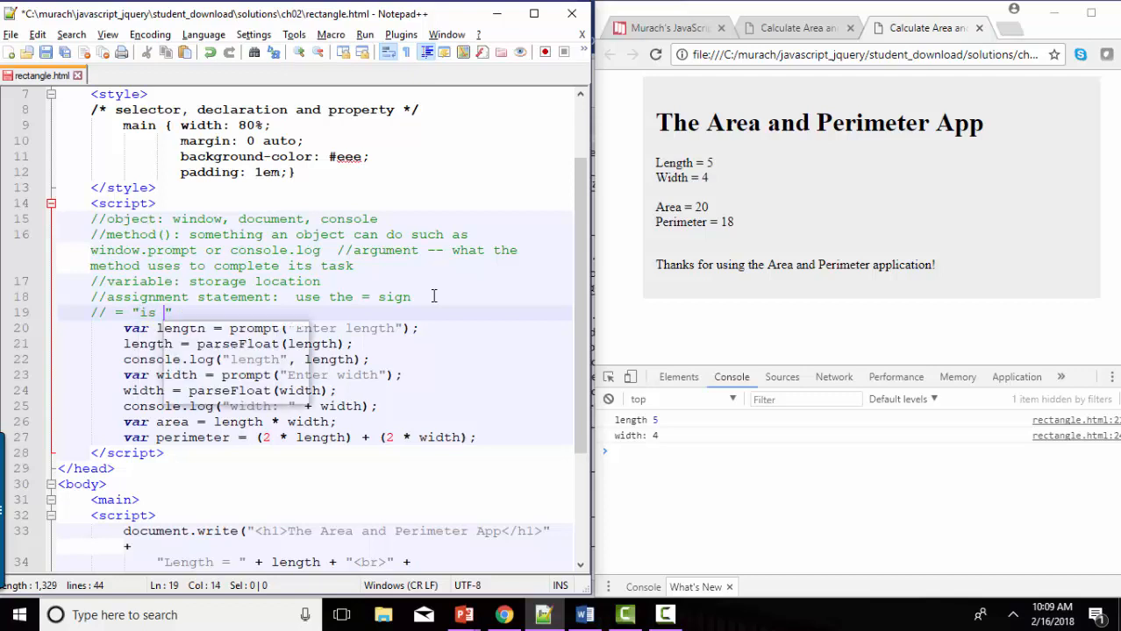
{"action": "type", "text": "assigned to"}
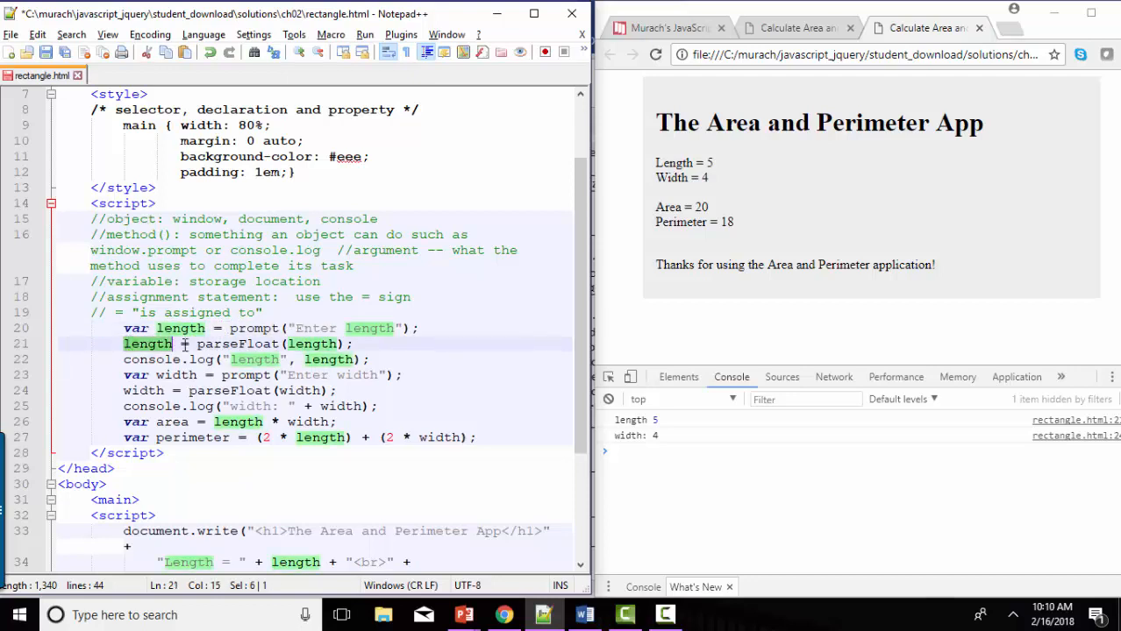
{"action": "double_click", "coordinate": [237, 343]}
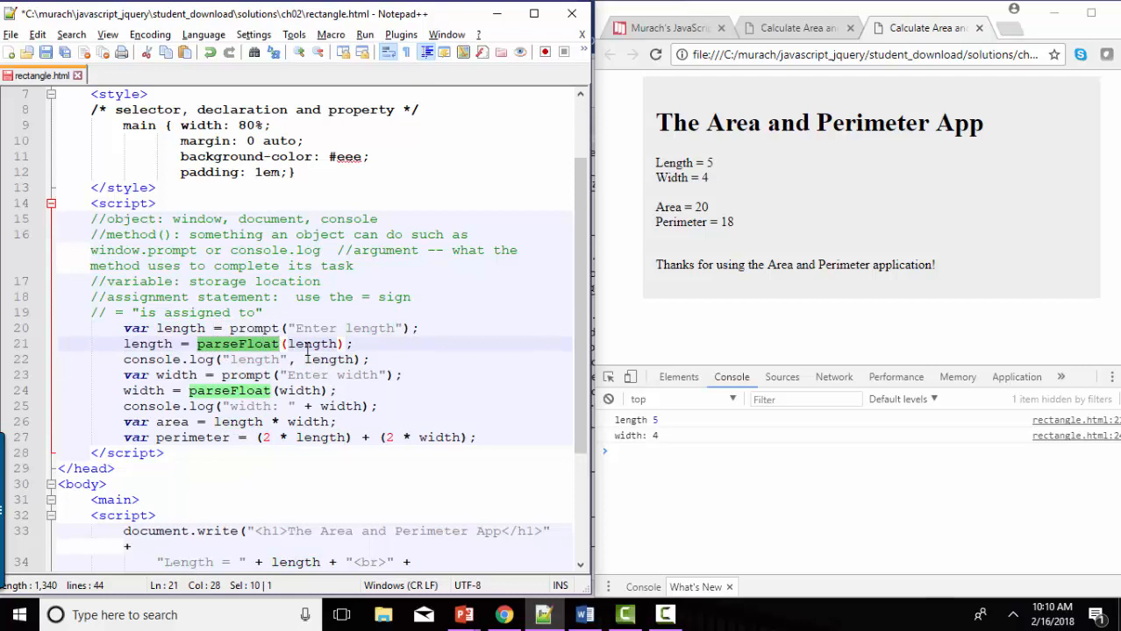